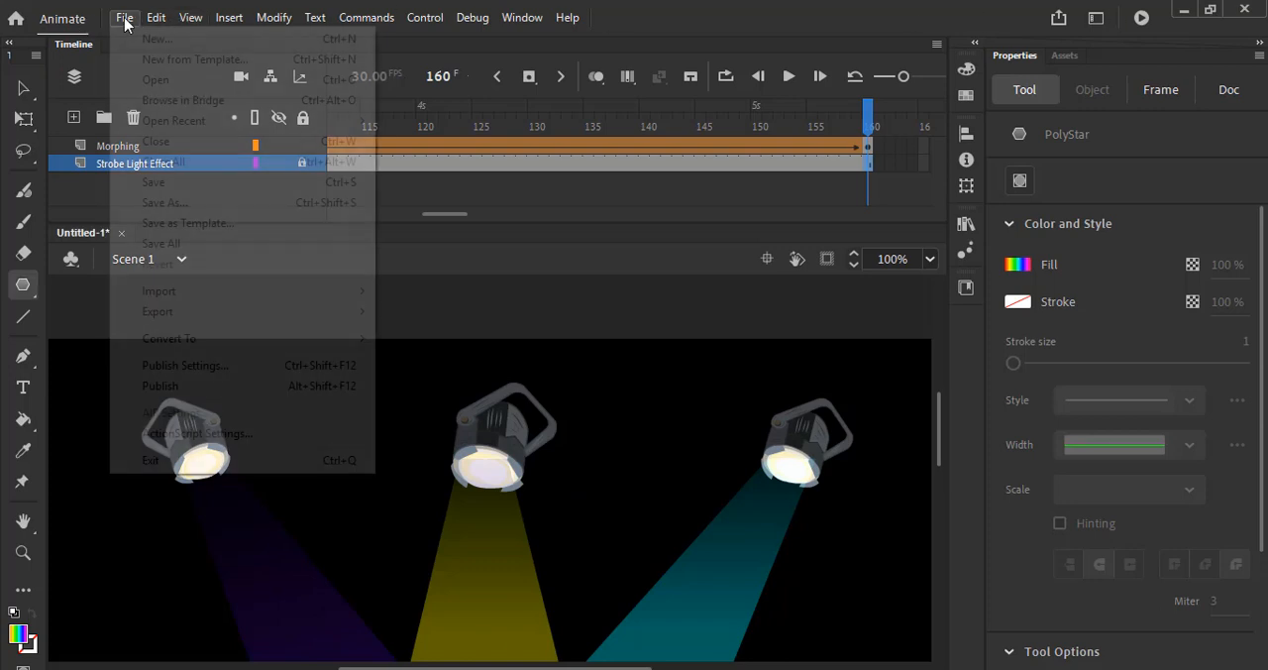
Create a new document and set its stage colour to black in Document Settings.
left_click(156, 39)
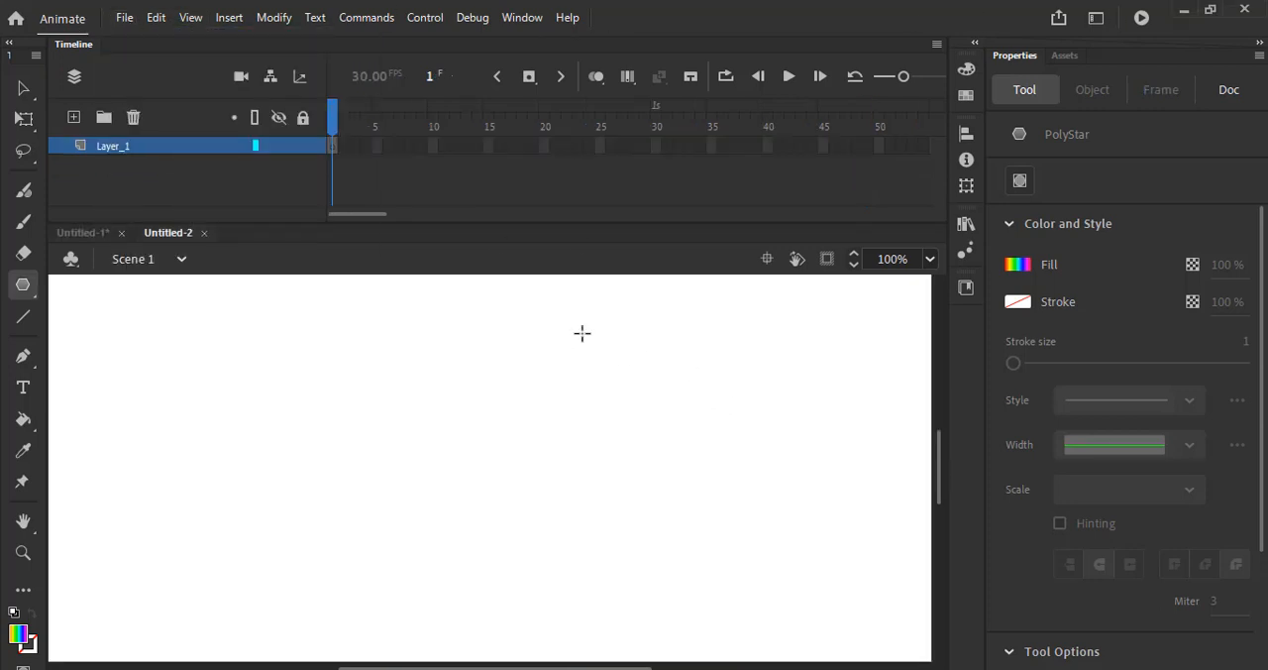
right_click(582, 332)
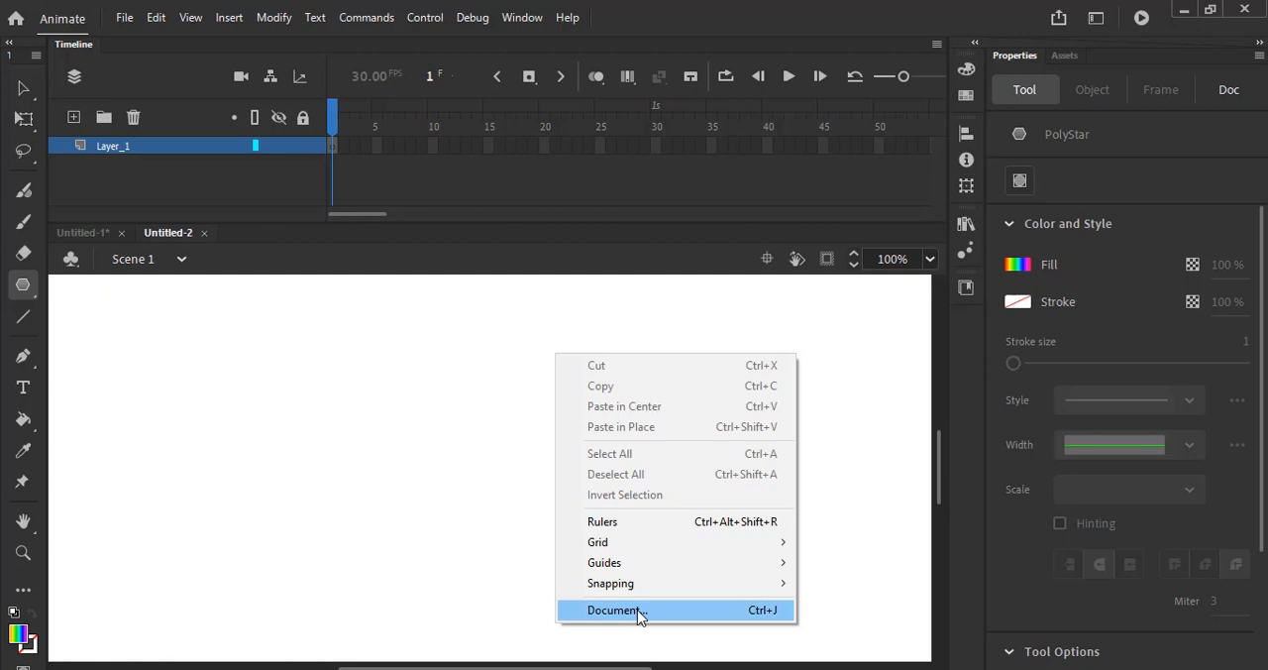
left_click(614, 610)
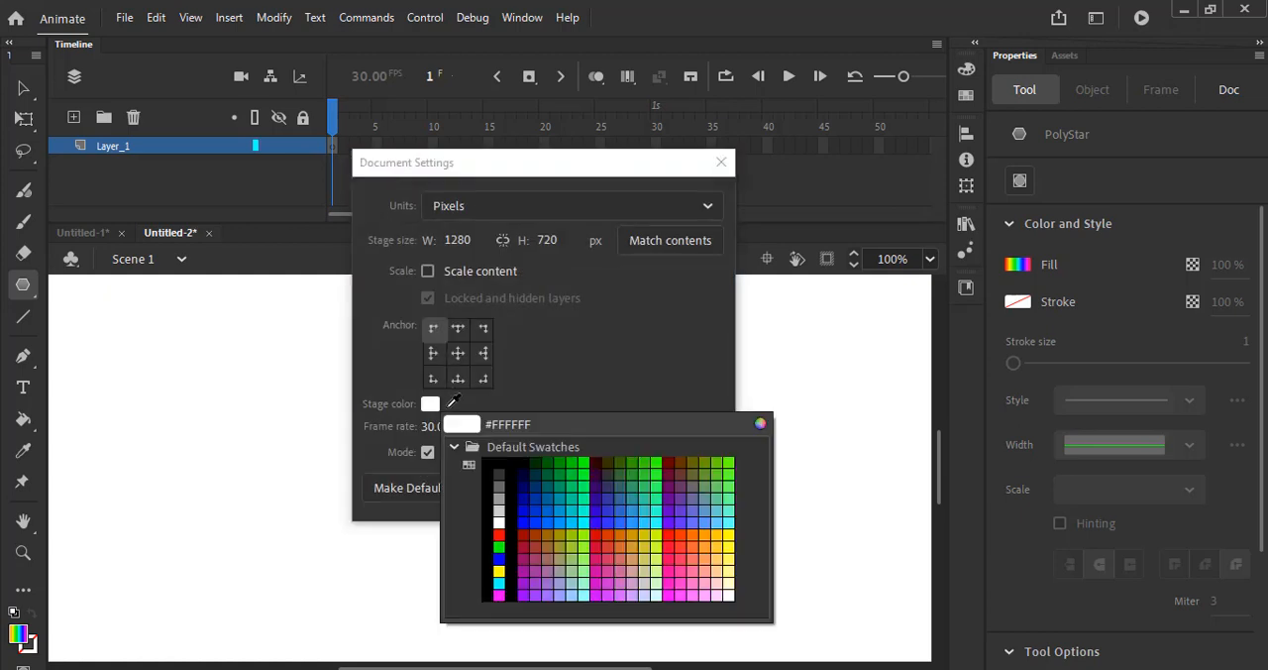
left_click(498, 485)
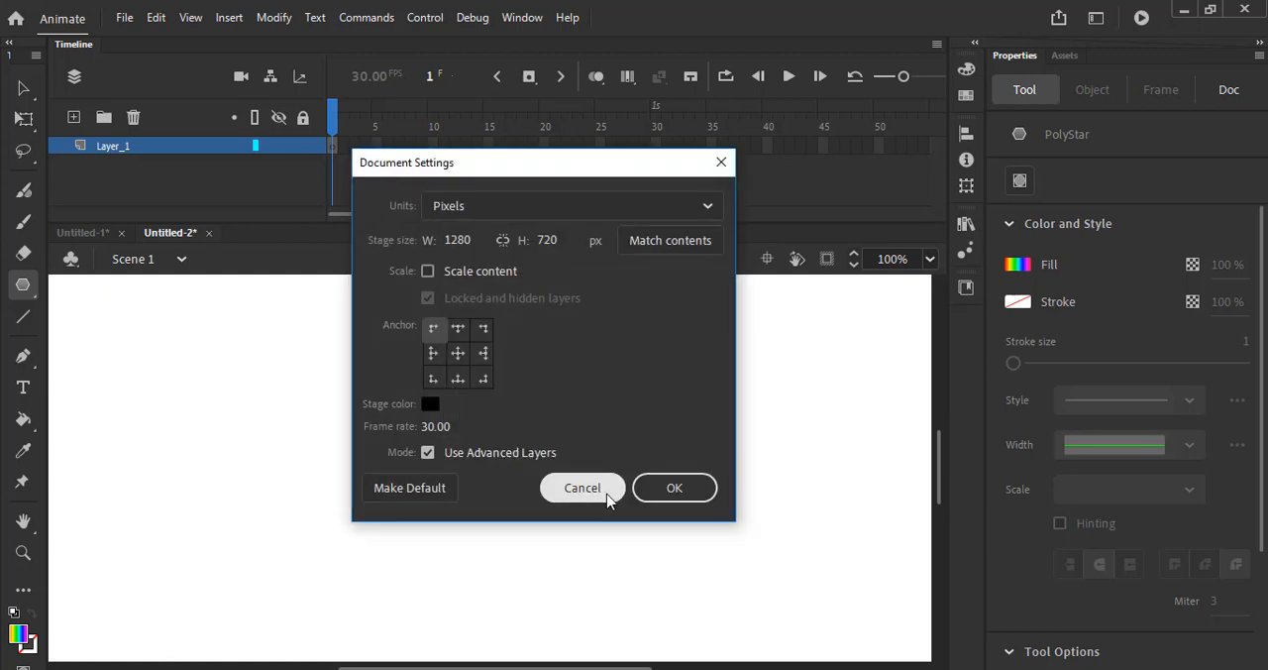
left_click(582, 488)
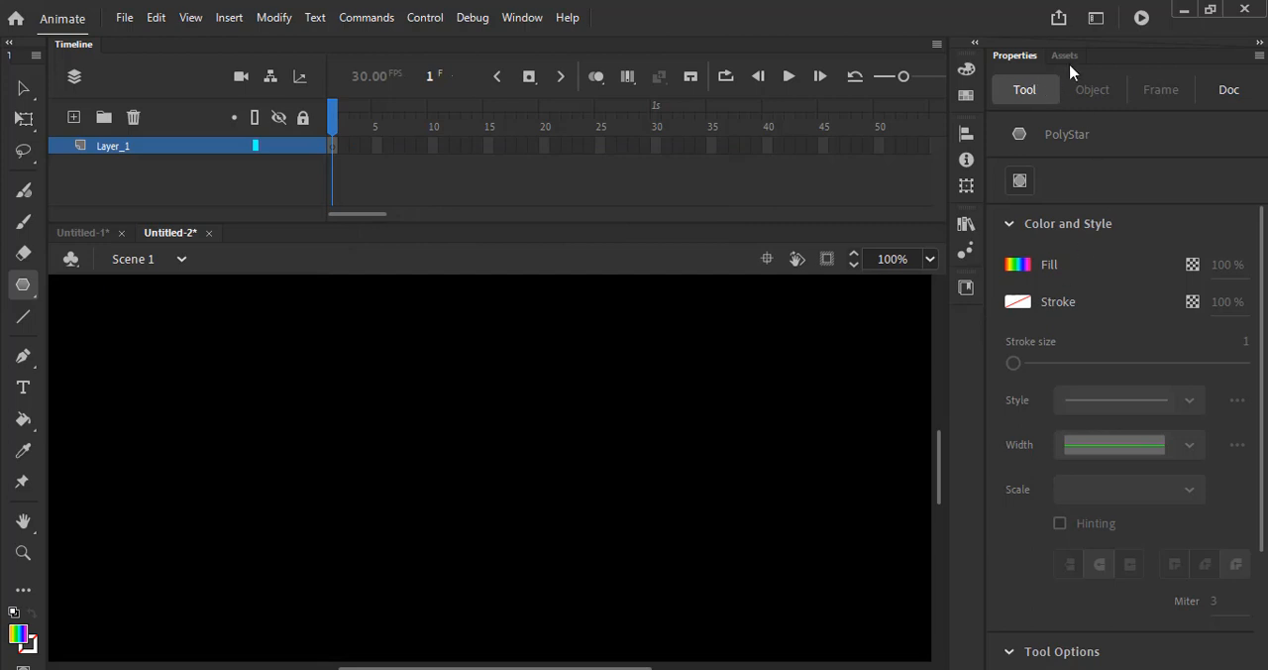
Drag the Strobe Light Effect asset onto the stage and centre it to the stage.
left_click(1065, 55)
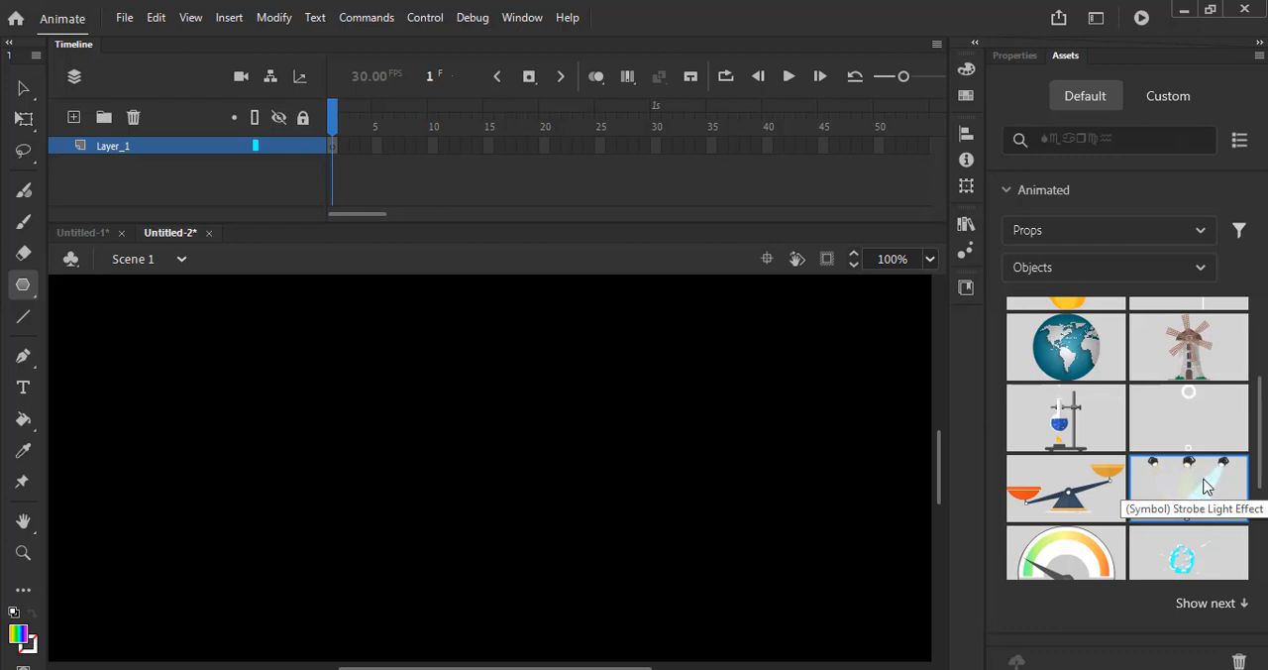
left_click_drag(1188, 487, 356, 426)
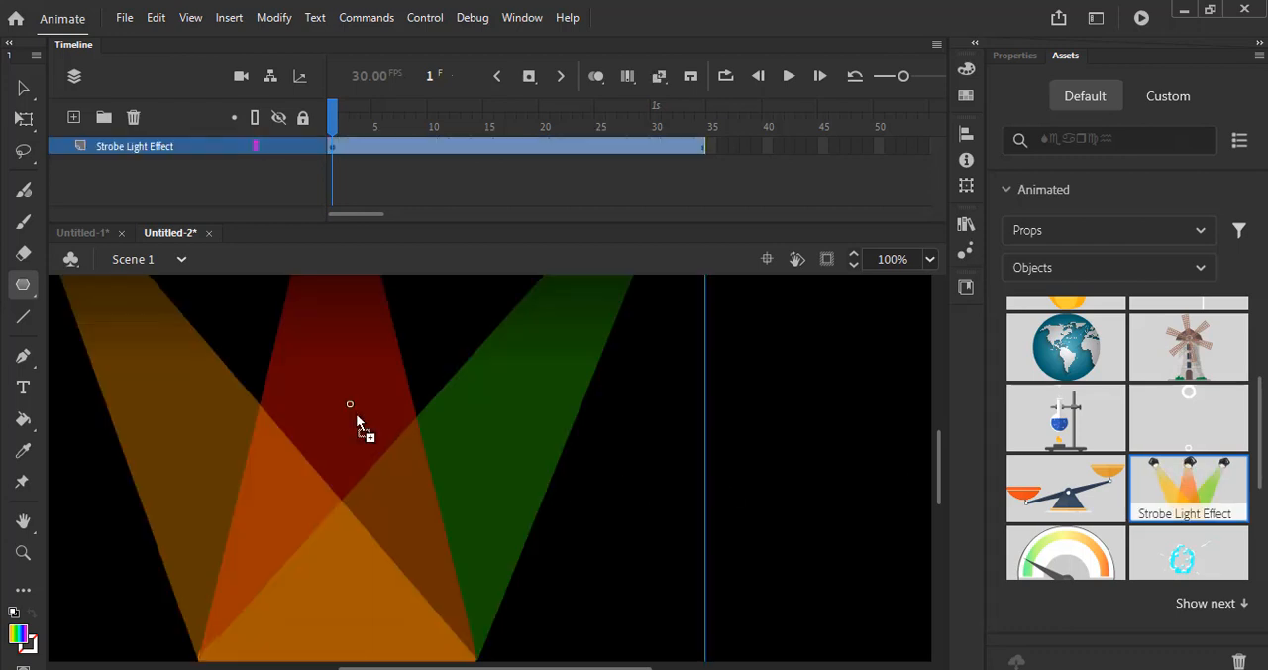
mouse_move(969, 146)
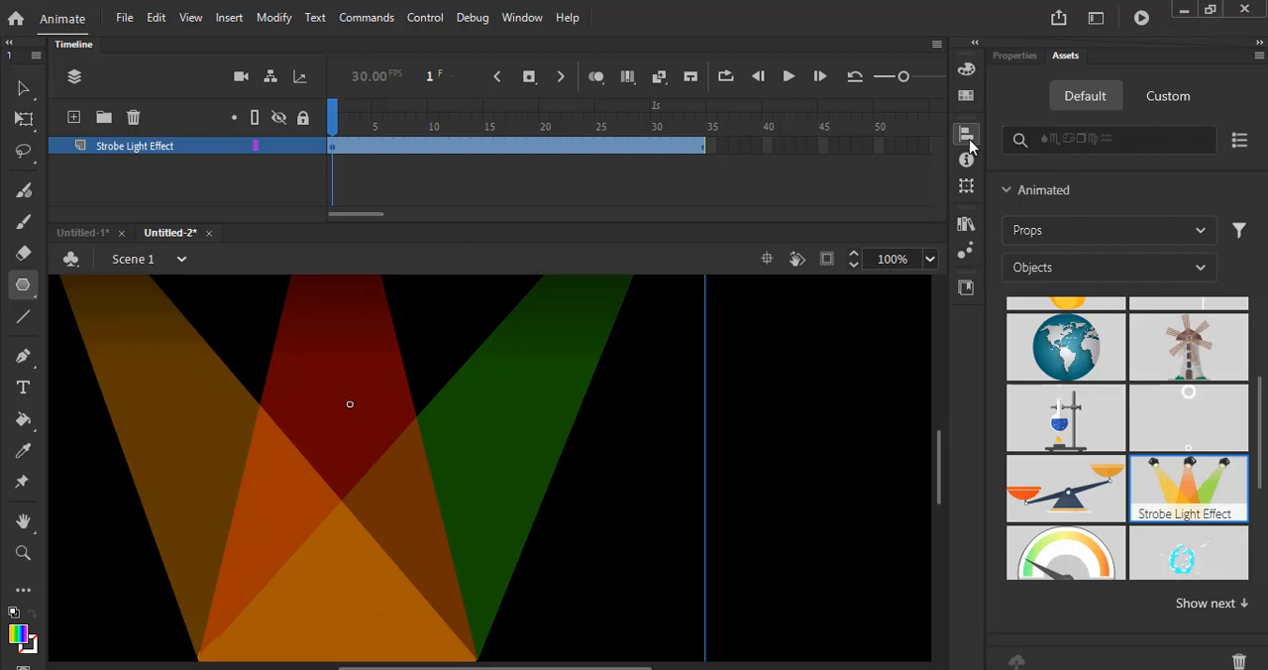
left_click(966, 134)
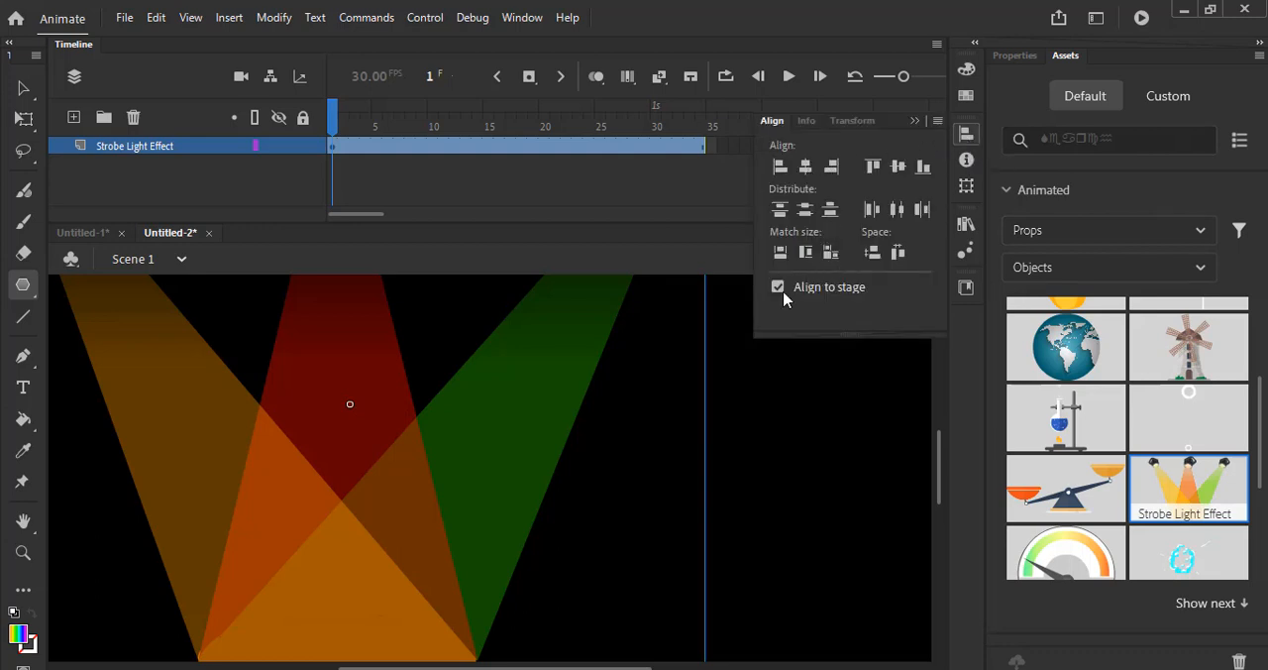
left_click(806, 165)
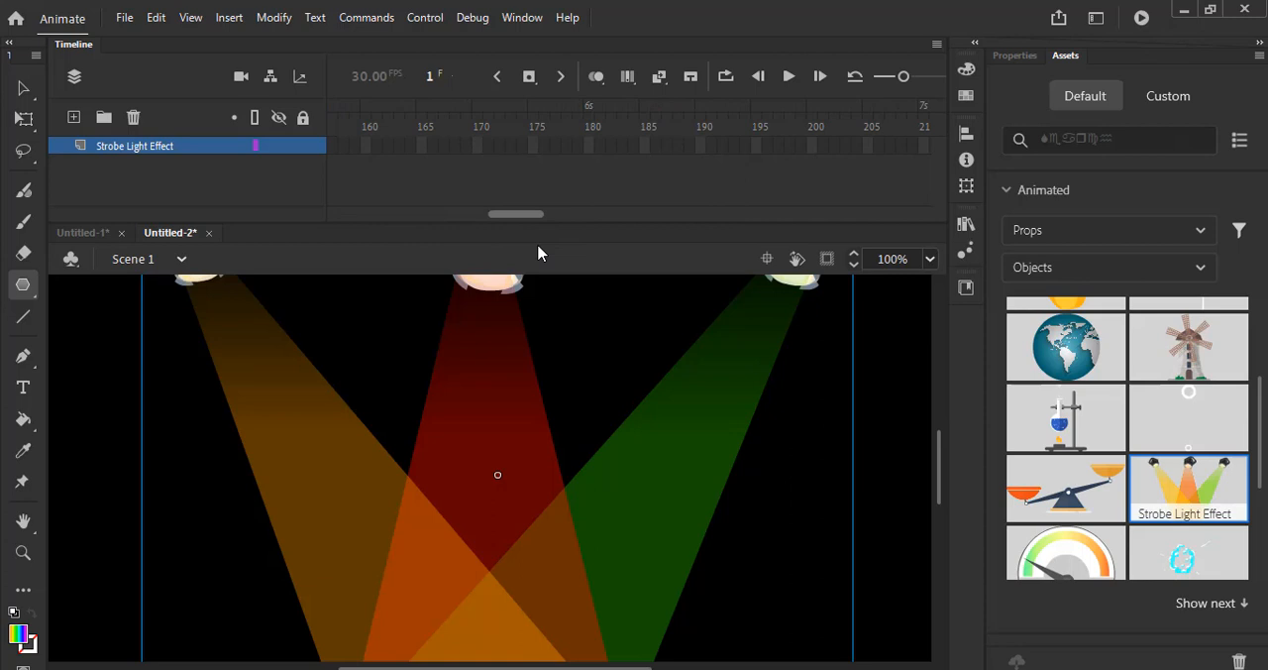
mouse_move(803, 152)
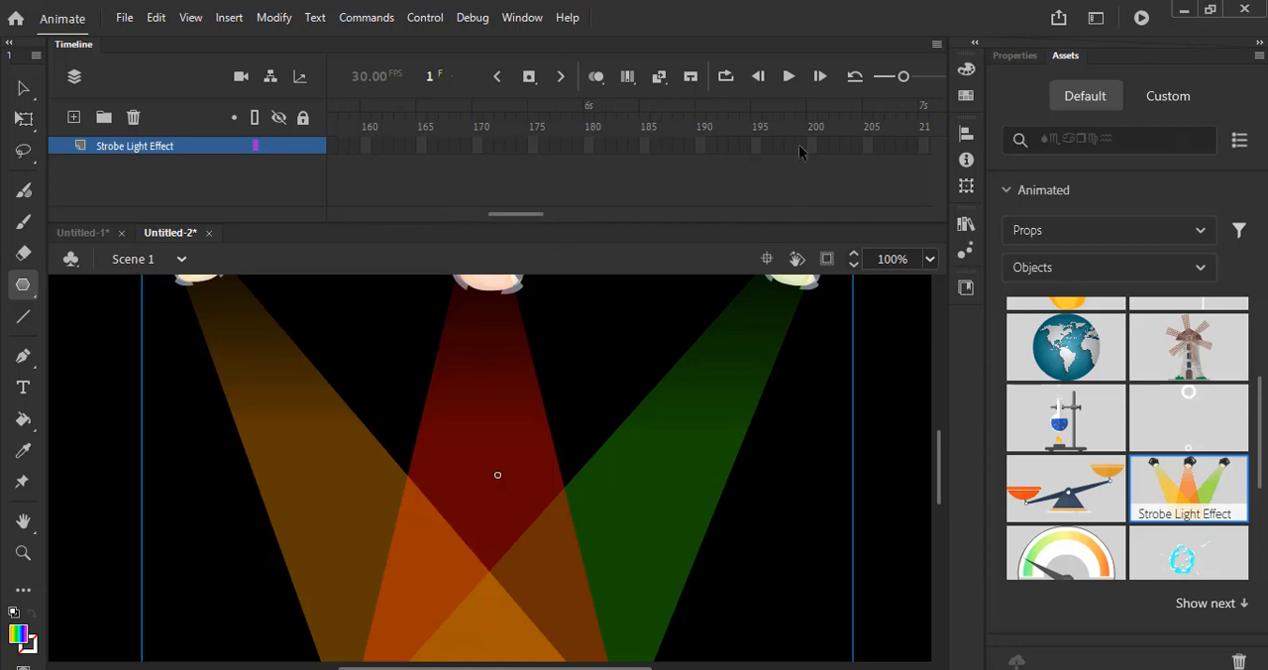
Insert frames on the Strobe Light Effect layer through frame 200, then lock the layer.
left_click(812, 145)
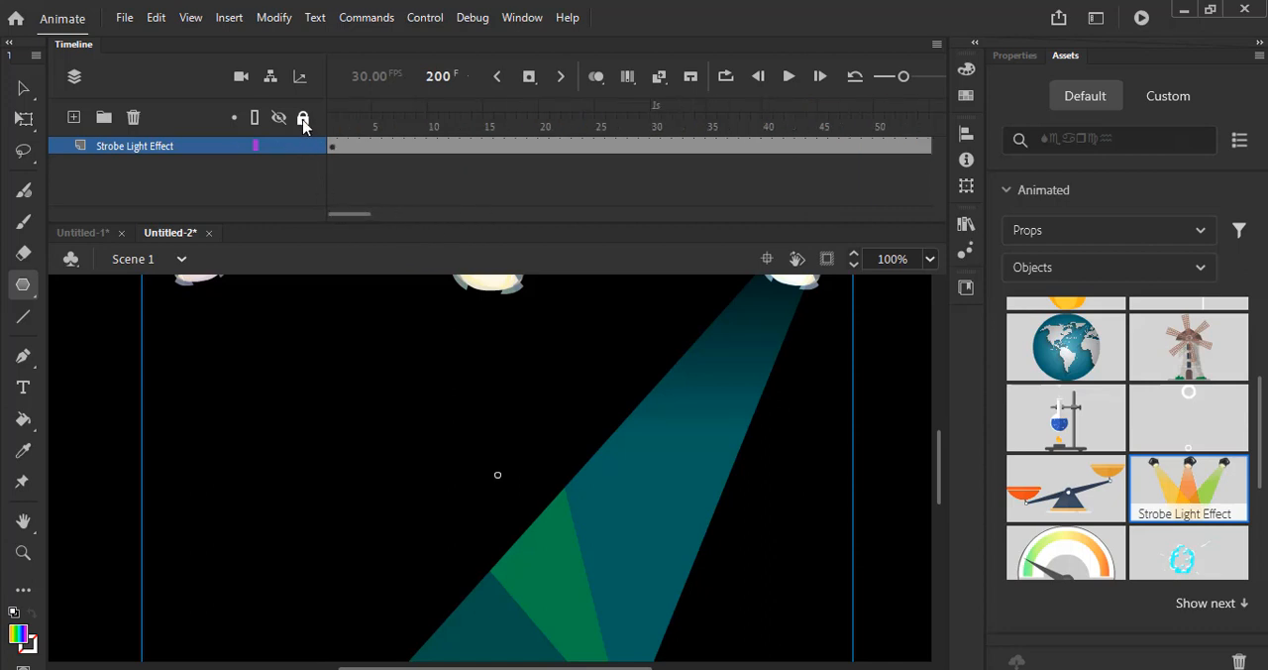
left_click(303, 117)
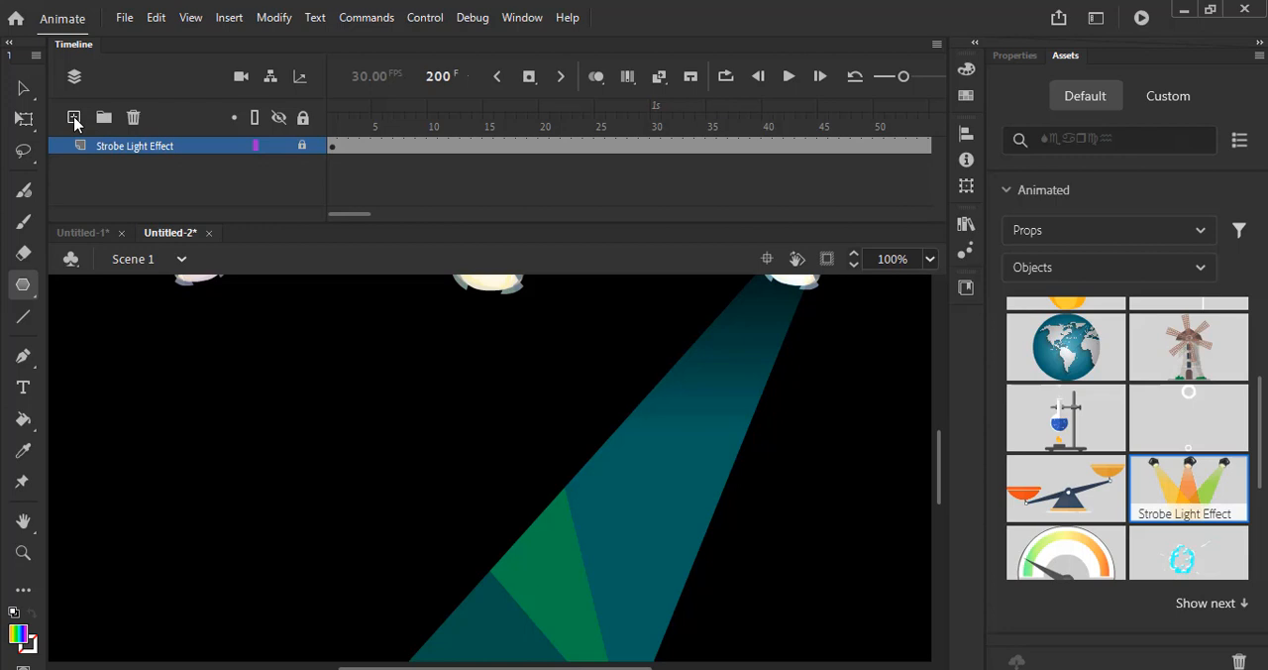
Add Layer_3 above the strobe layer and show the PolyStar tool's options.
left_click(74, 118)
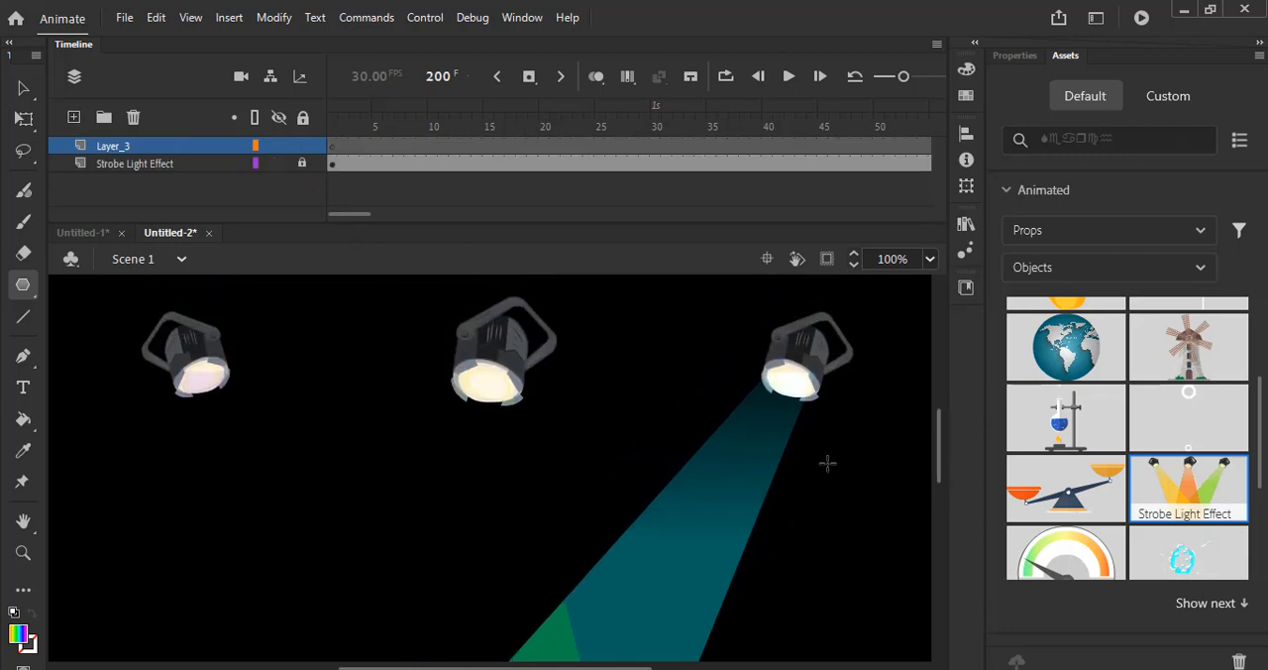
mouse_move(23, 285)
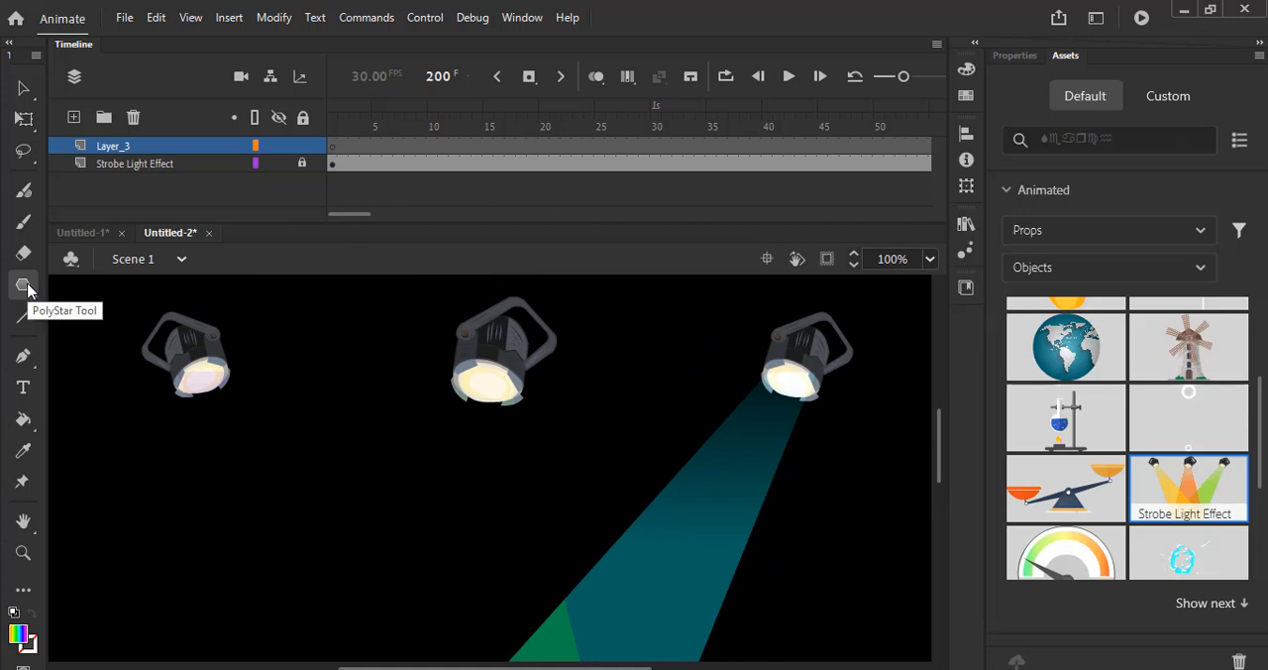
left_click(23, 286)
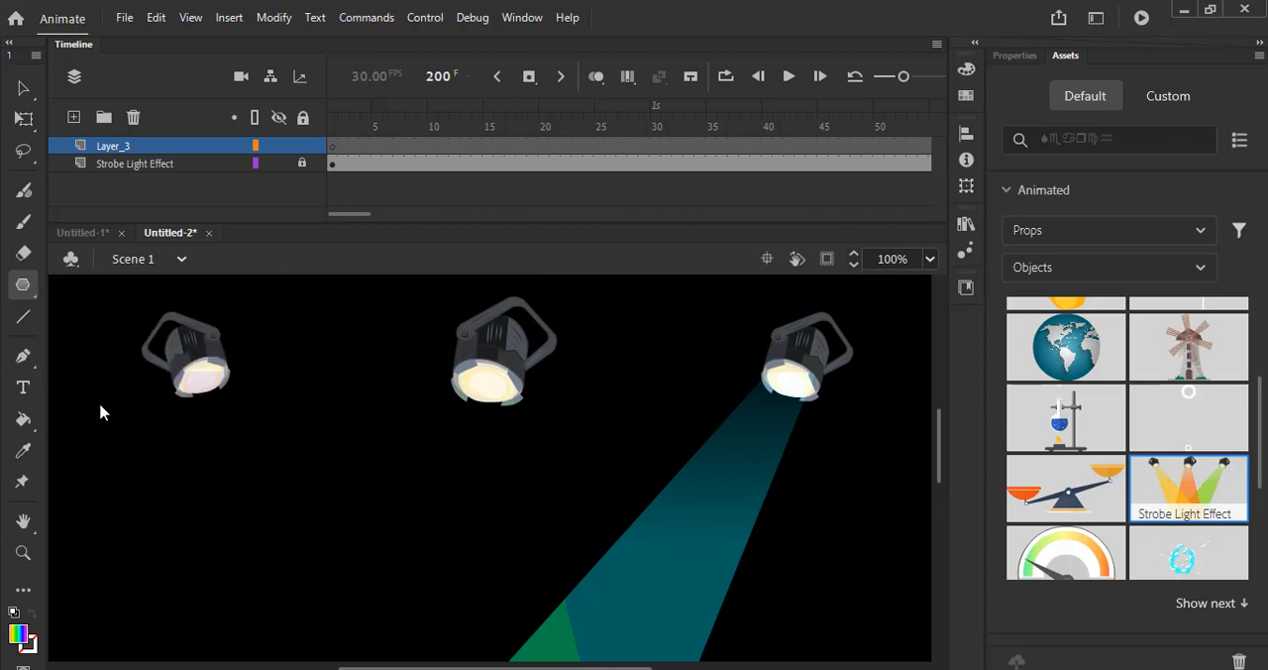
left_click(1015, 56)
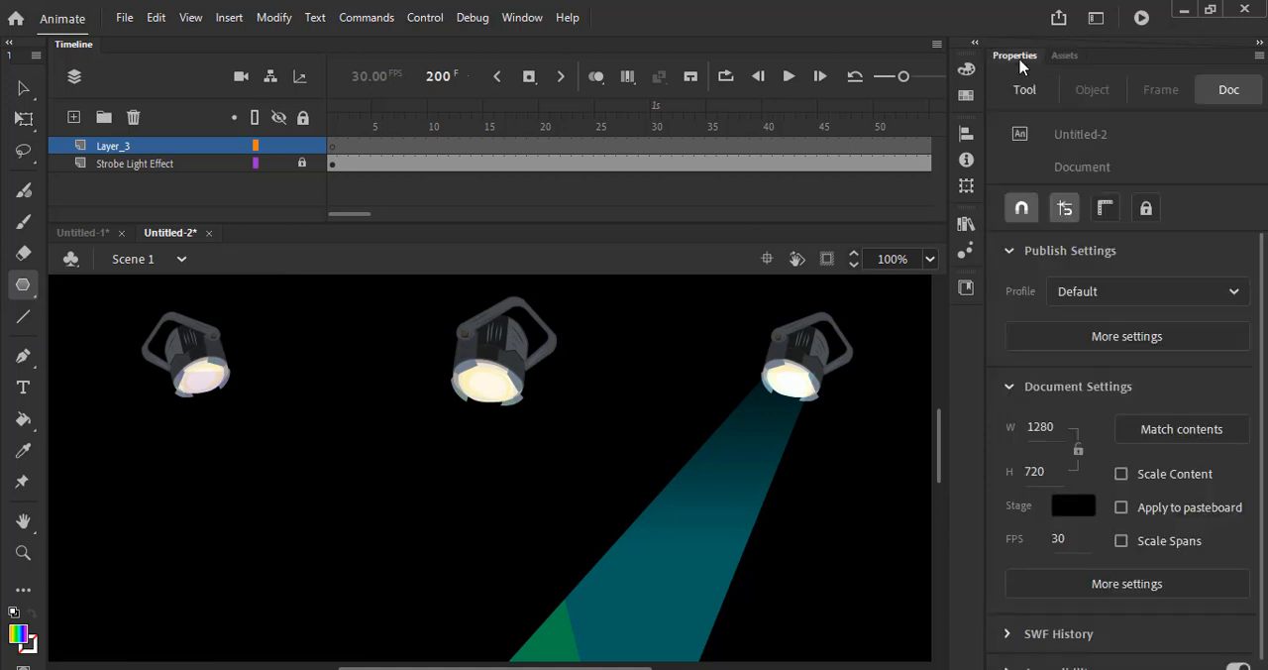
left_click(1025, 89)
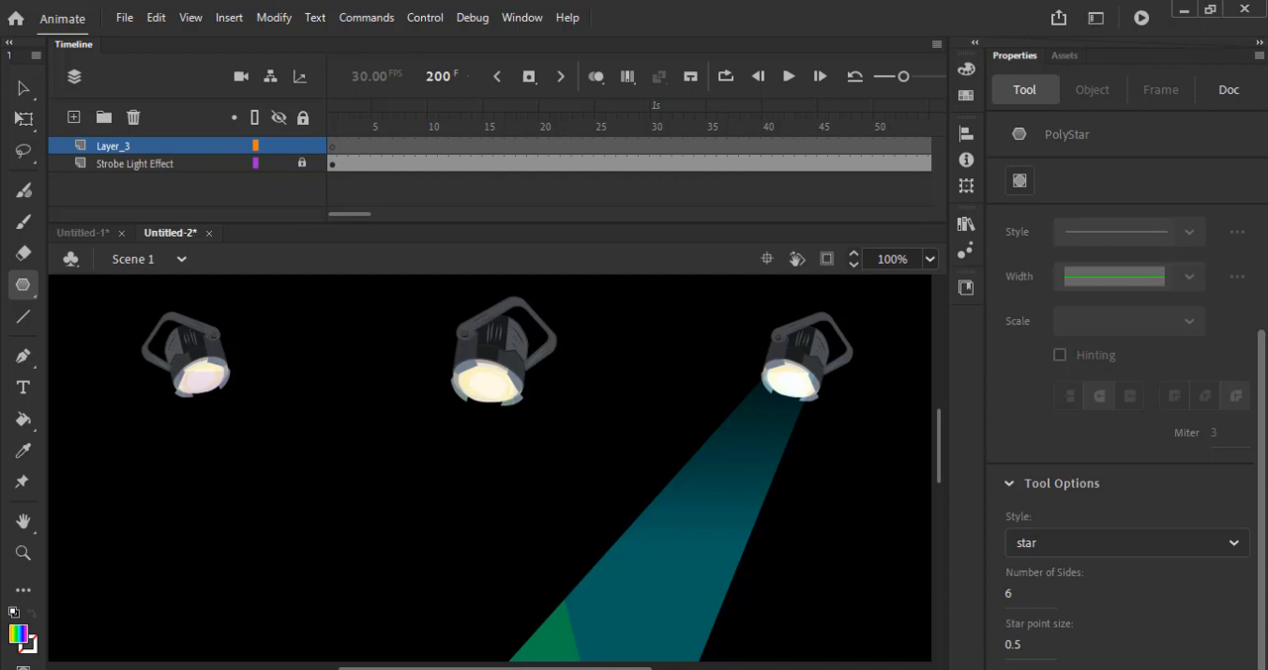
mouse_move(1028, 503)
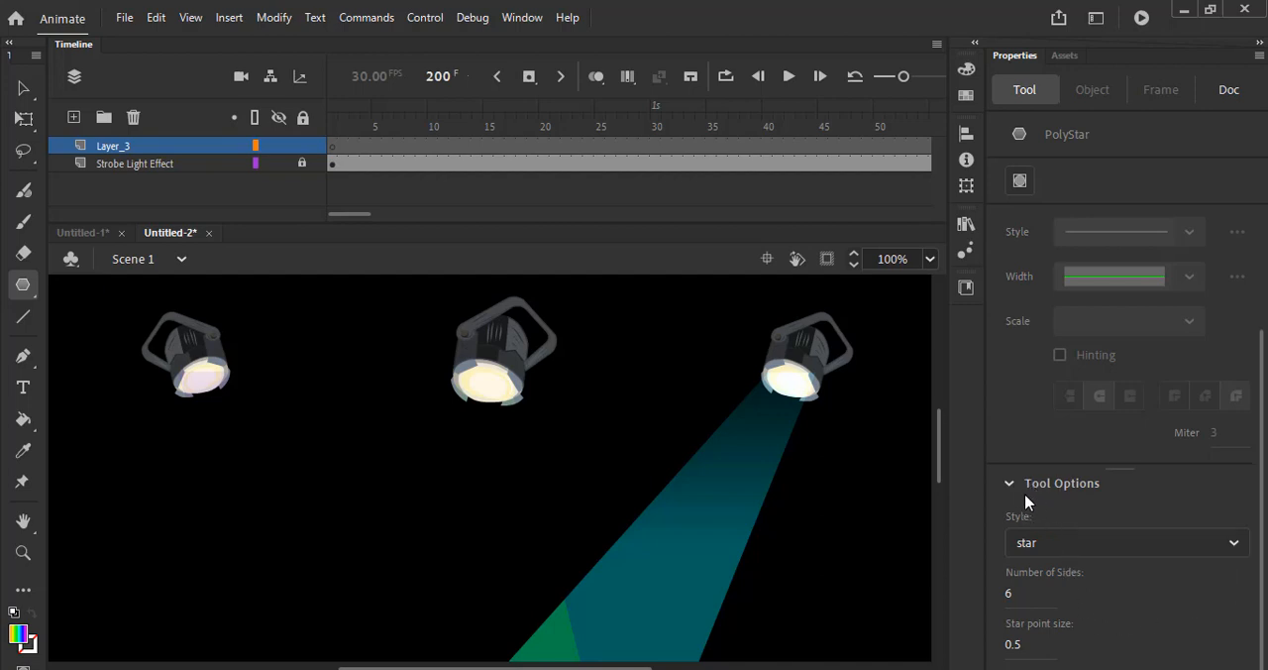
mouse_move(1053, 565)
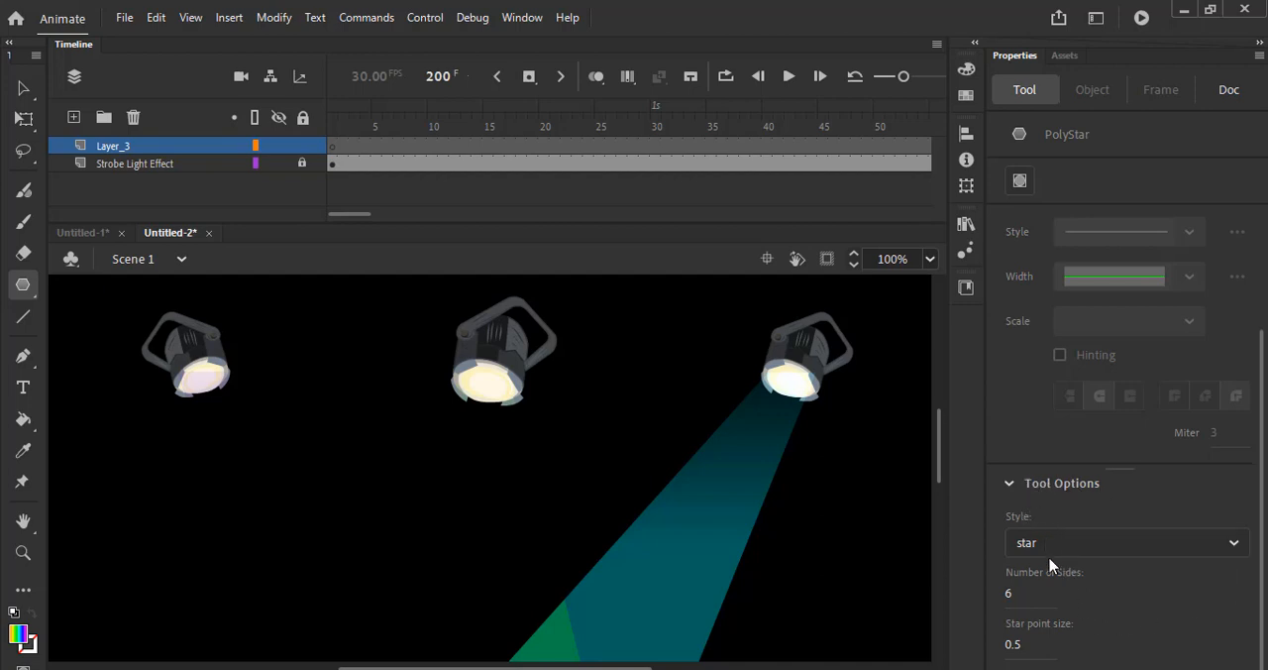
Set the PolyStar style to star and make the fill colour red.
left_click(1126, 542)
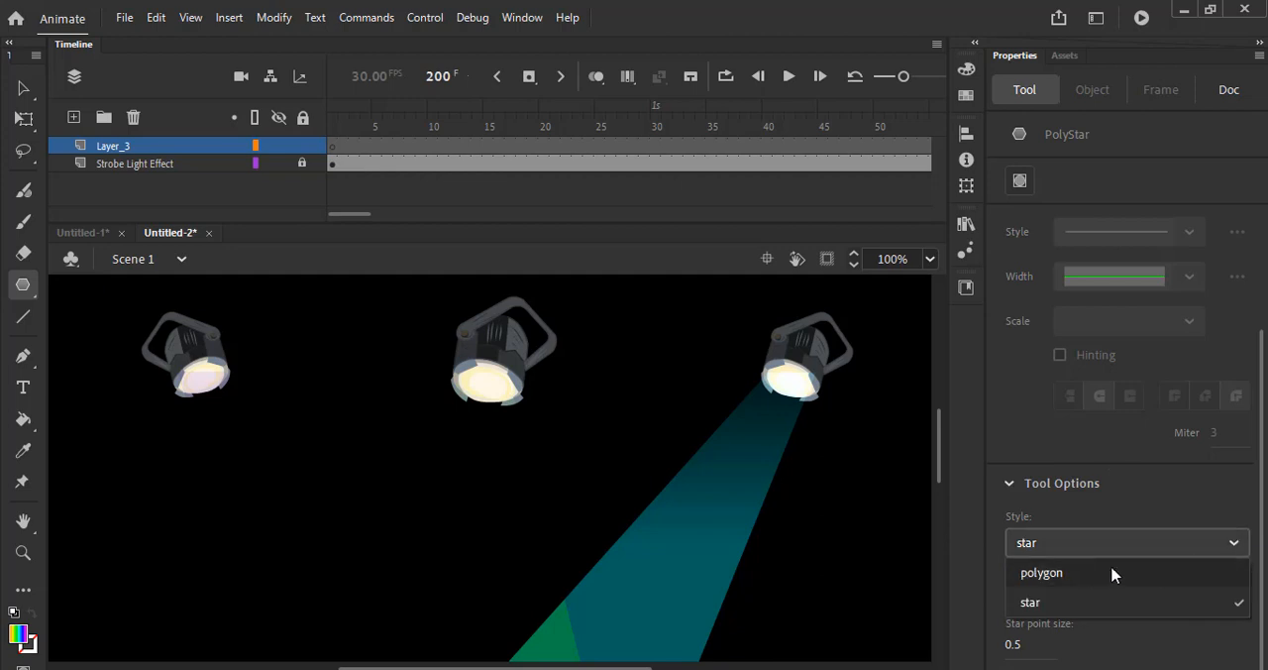
left_click(1030, 601)
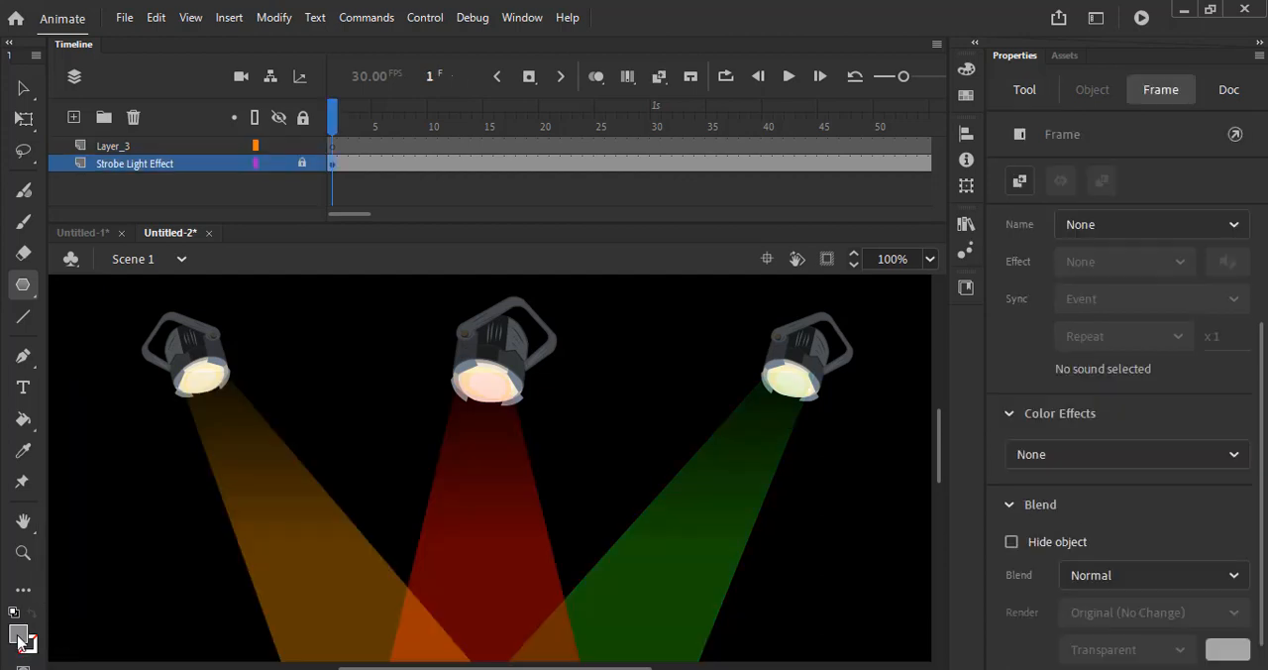
left_click(23, 639)
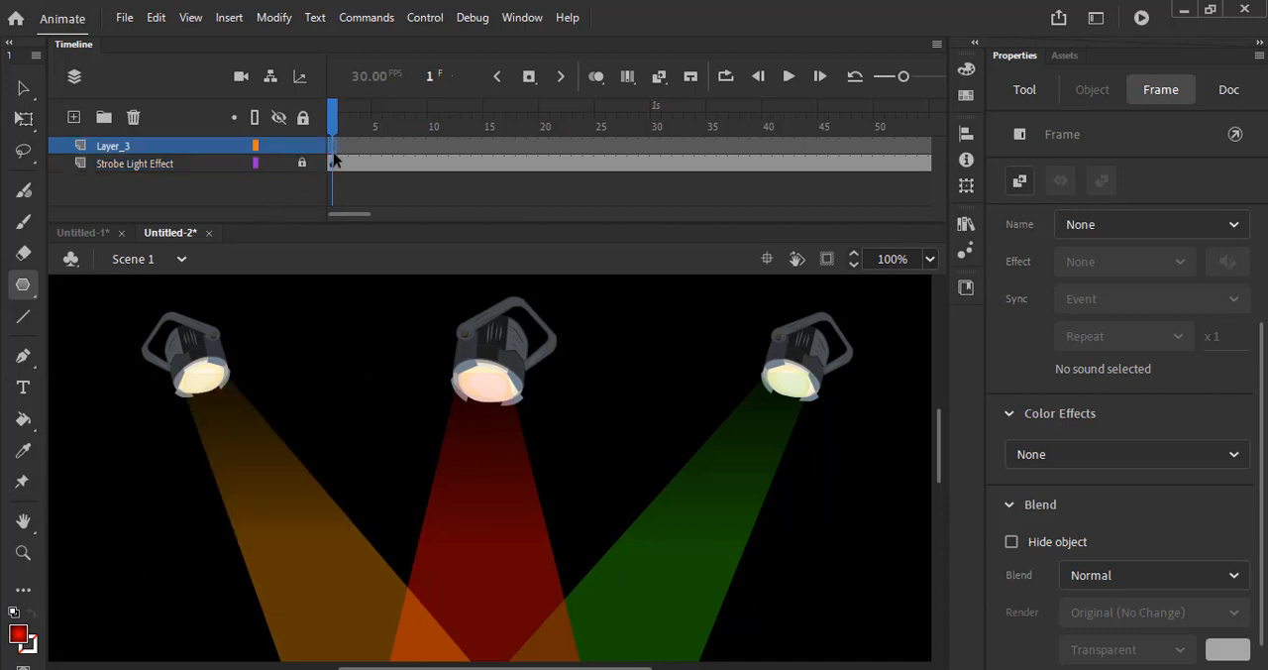
Draw a red star under the middle spotlight, nudge it lower, and extend Layer_3 to frame 200.
left_click_drag(480, 382, 506, 451)
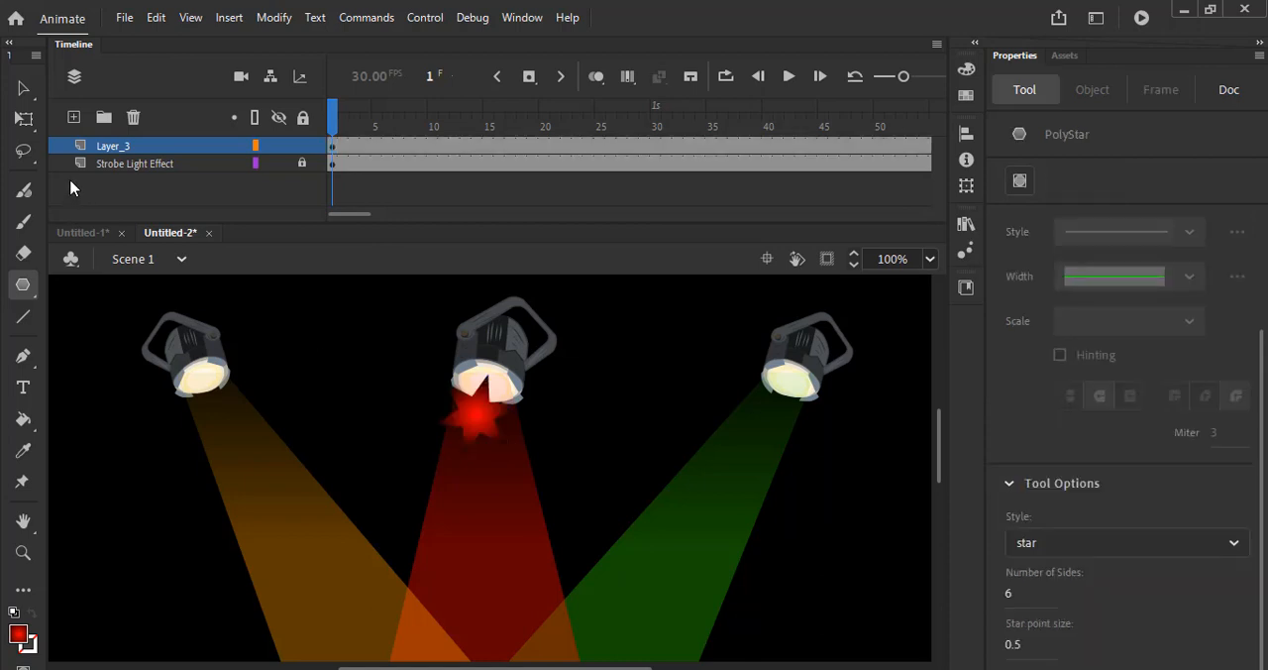
left_click(475, 417)
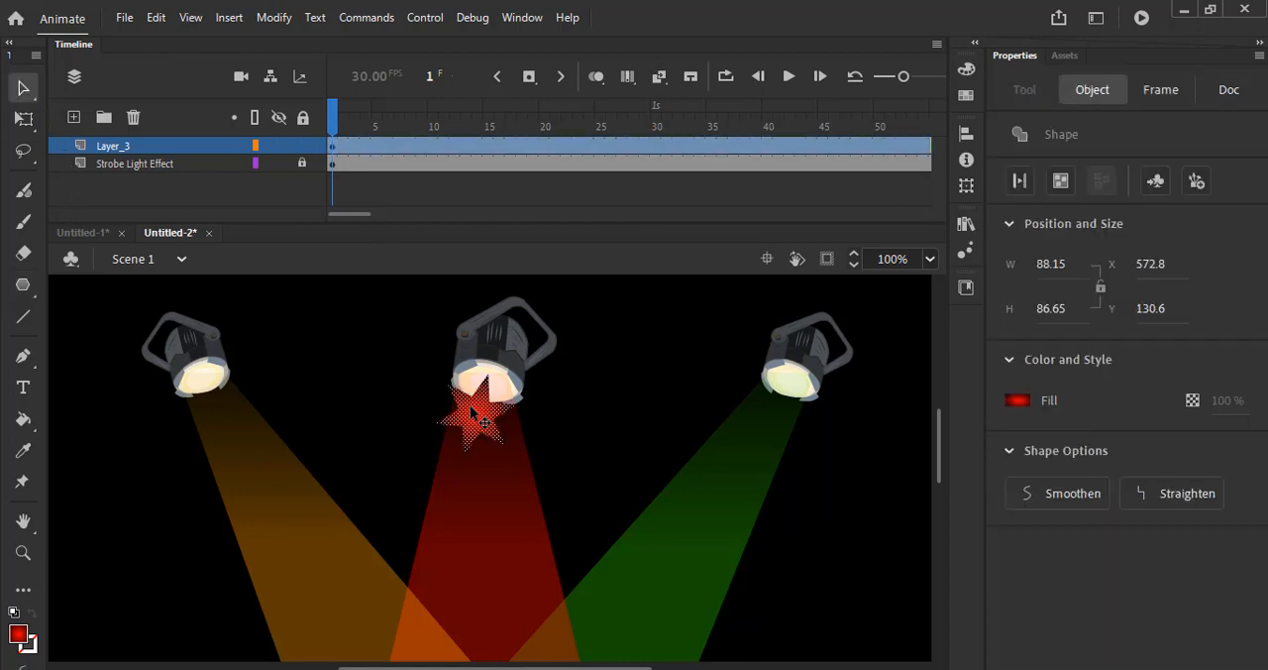
left_click_drag(481, 416, 491, 436)
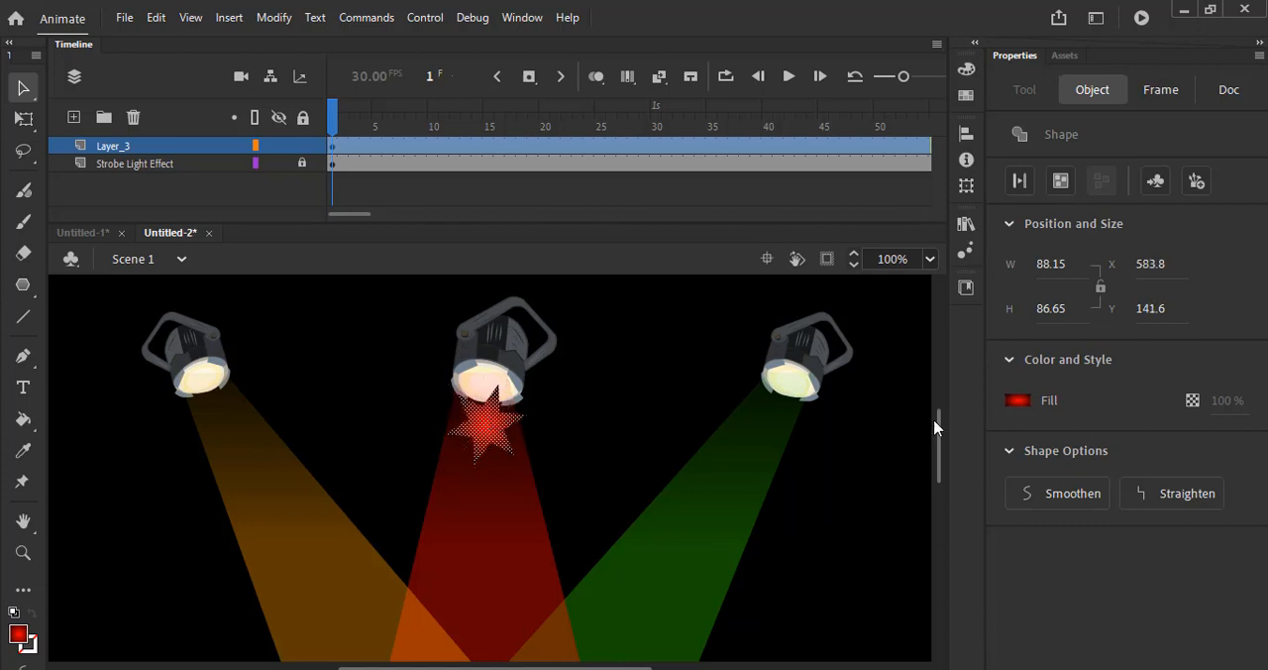
scroll("down", 3)
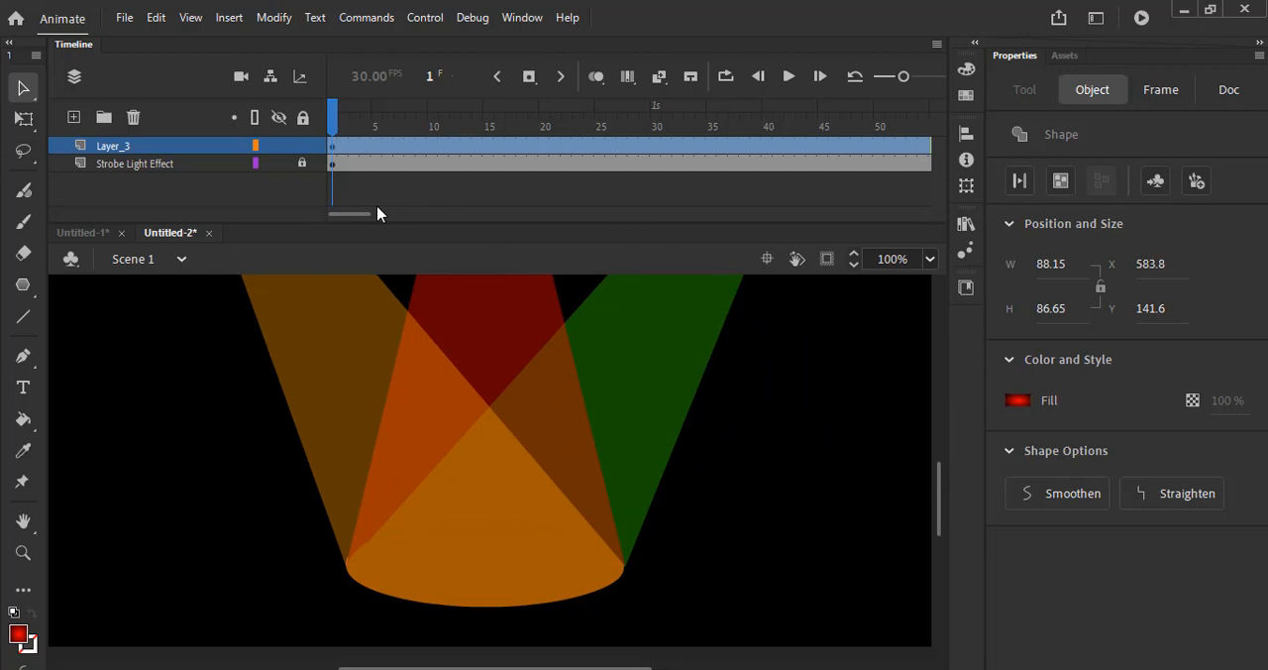
left_click_drag(349, 214, 458, 214)
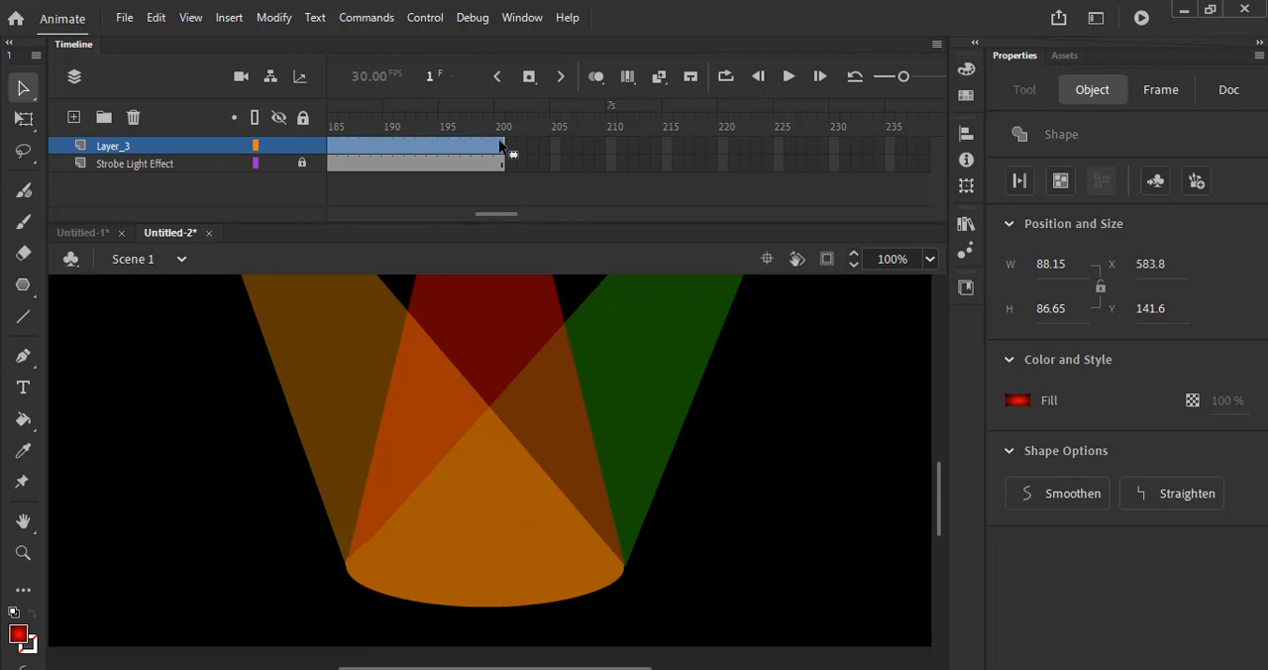
Insert a blank keyframe at frame 200 of Layer_3 from the frame's context menu.
left_click(499, 125)
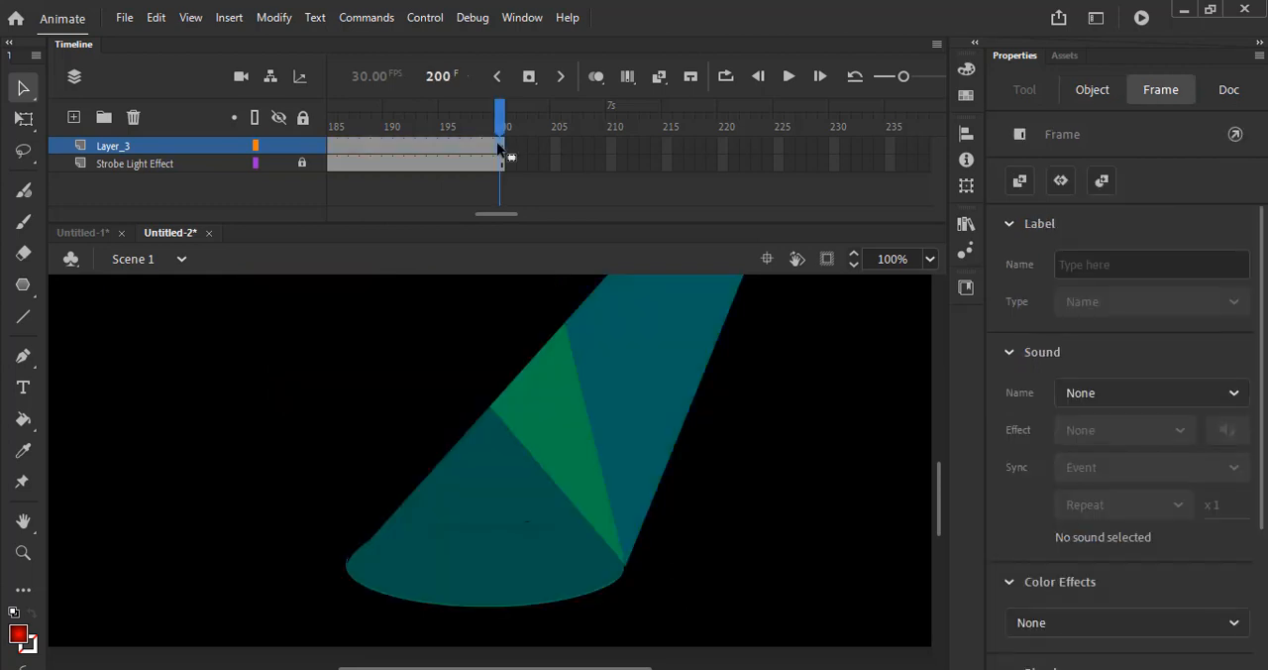
right_click(500, 149)
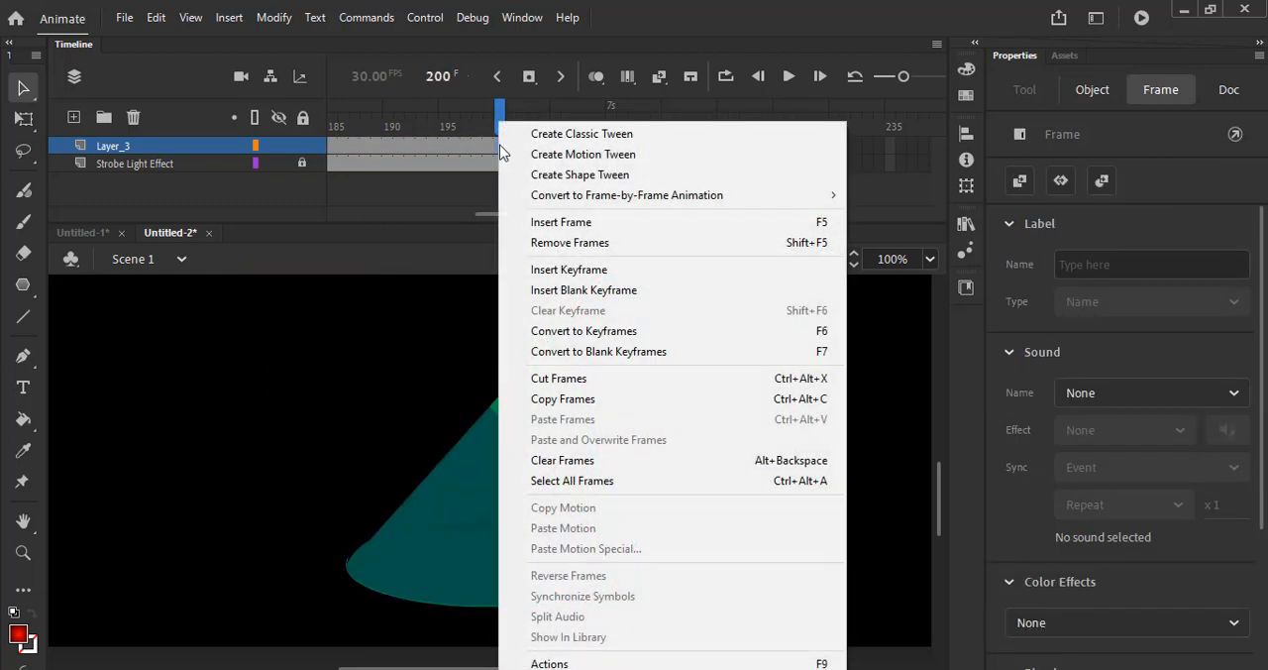
left_click(584, 289)
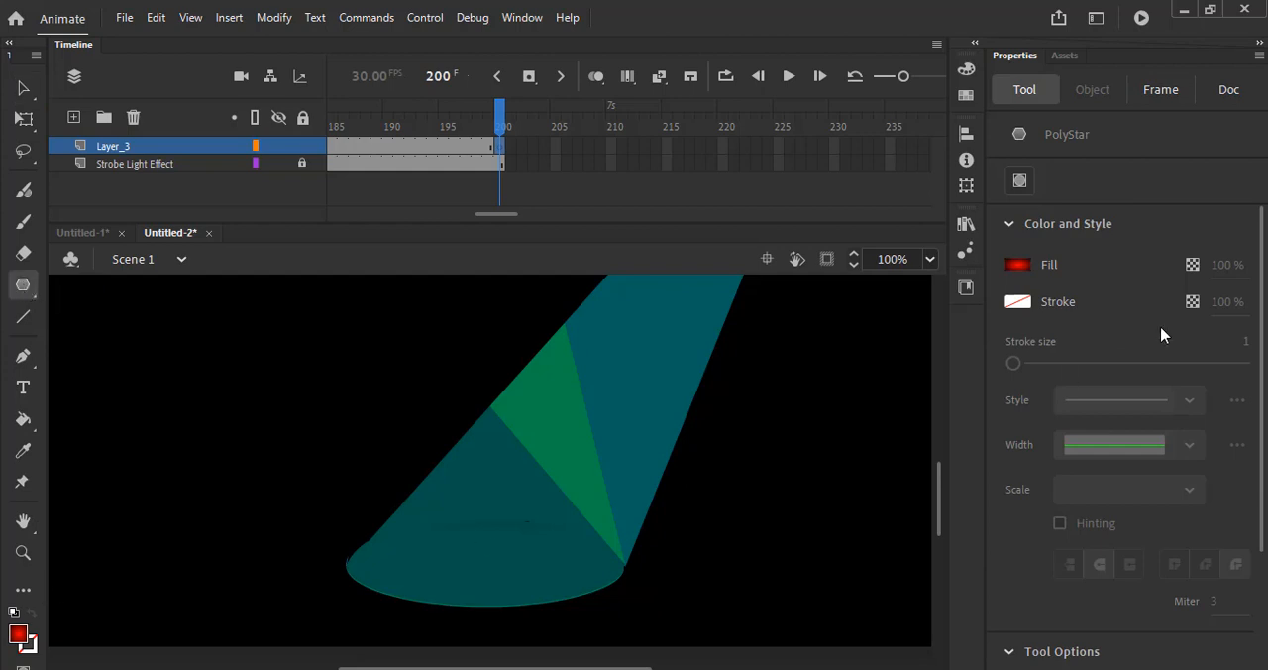
Draw six stars at frame 200 in varied fills, including rainbow, red, blue and grey.
scroll("down", 3)
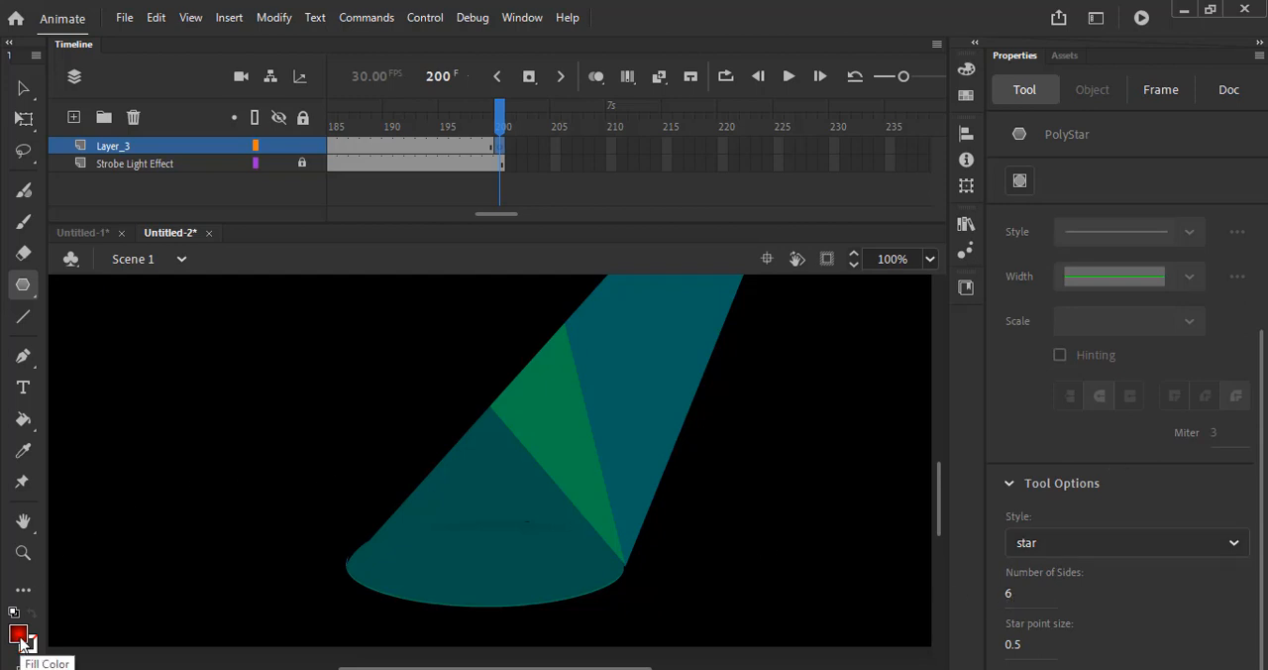
left_click(18, 636)
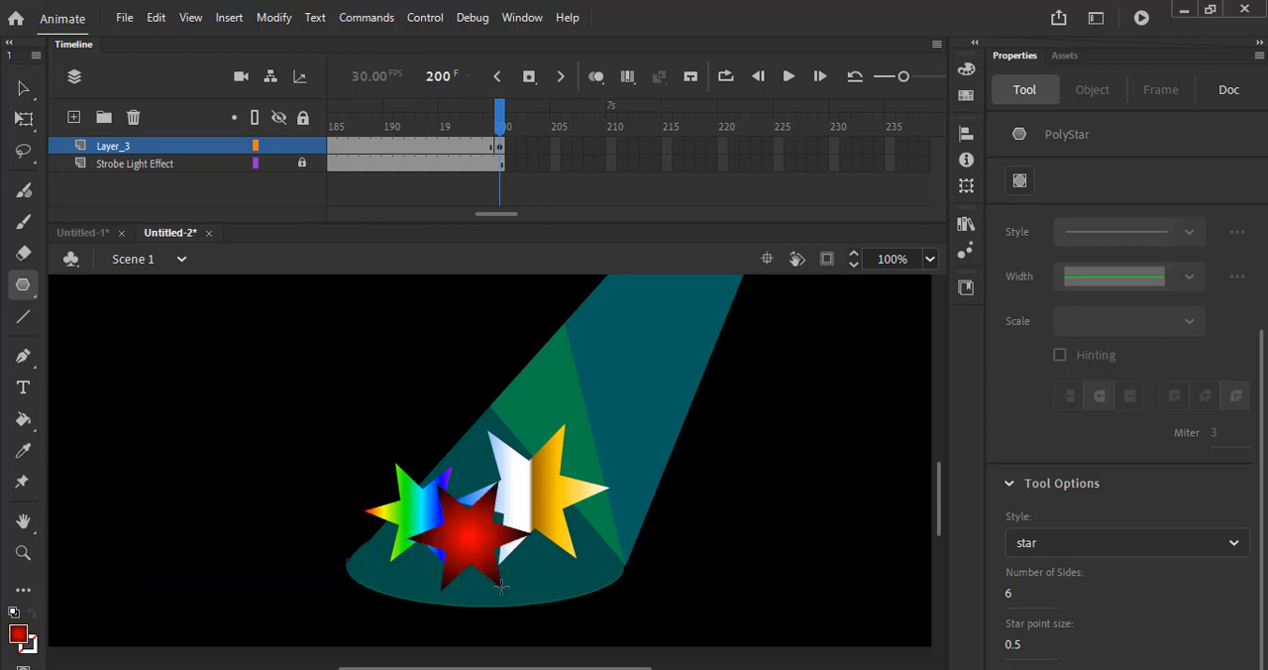
left_click(20, 639)
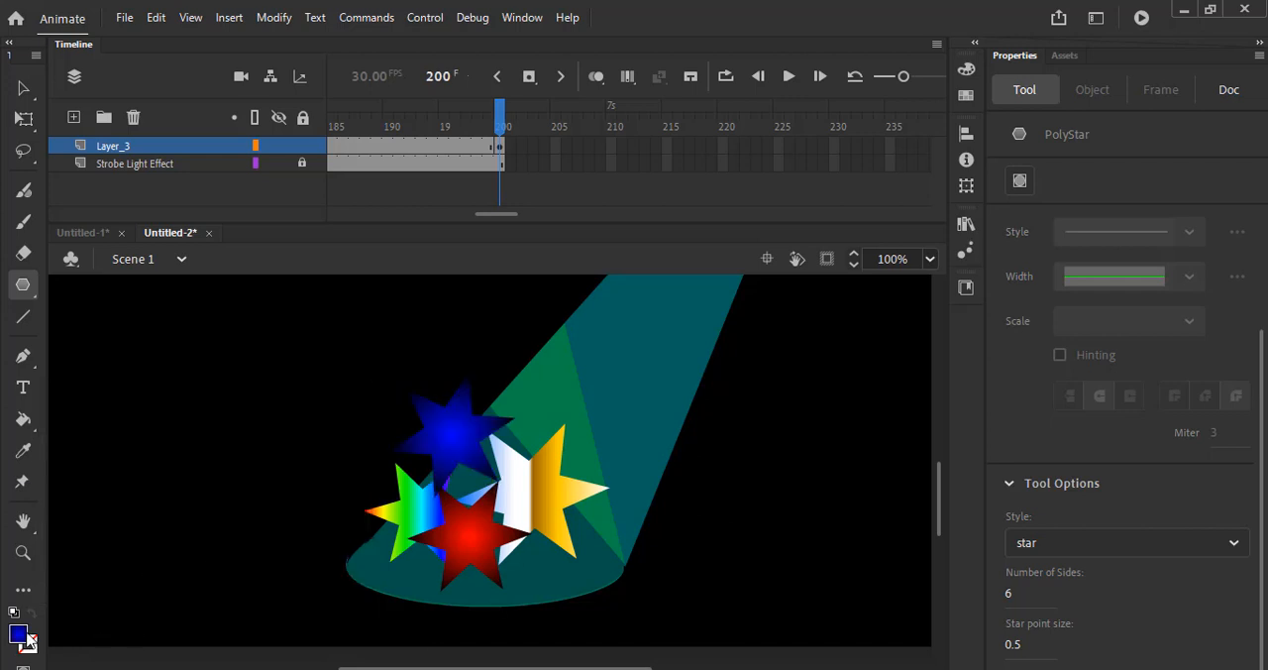
left_click(20, 634)
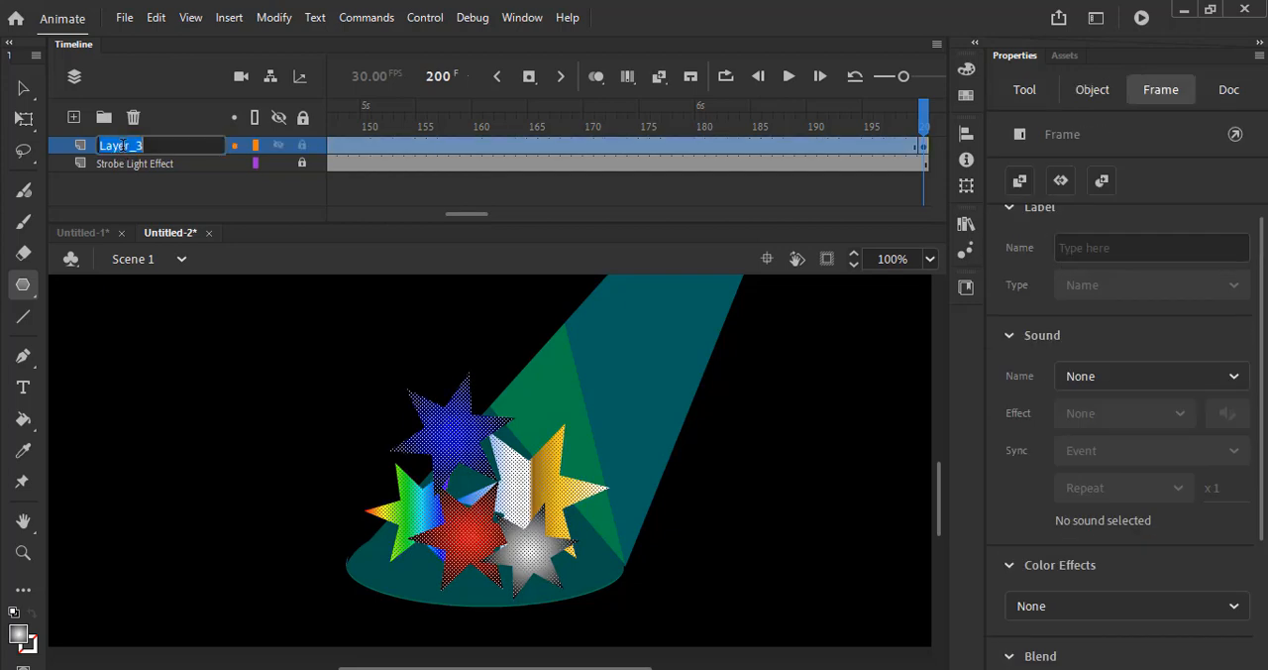
Rename the layer 'Morphimg', create a shape tween up to frame 200, and test the movie.
type("Morphimg")
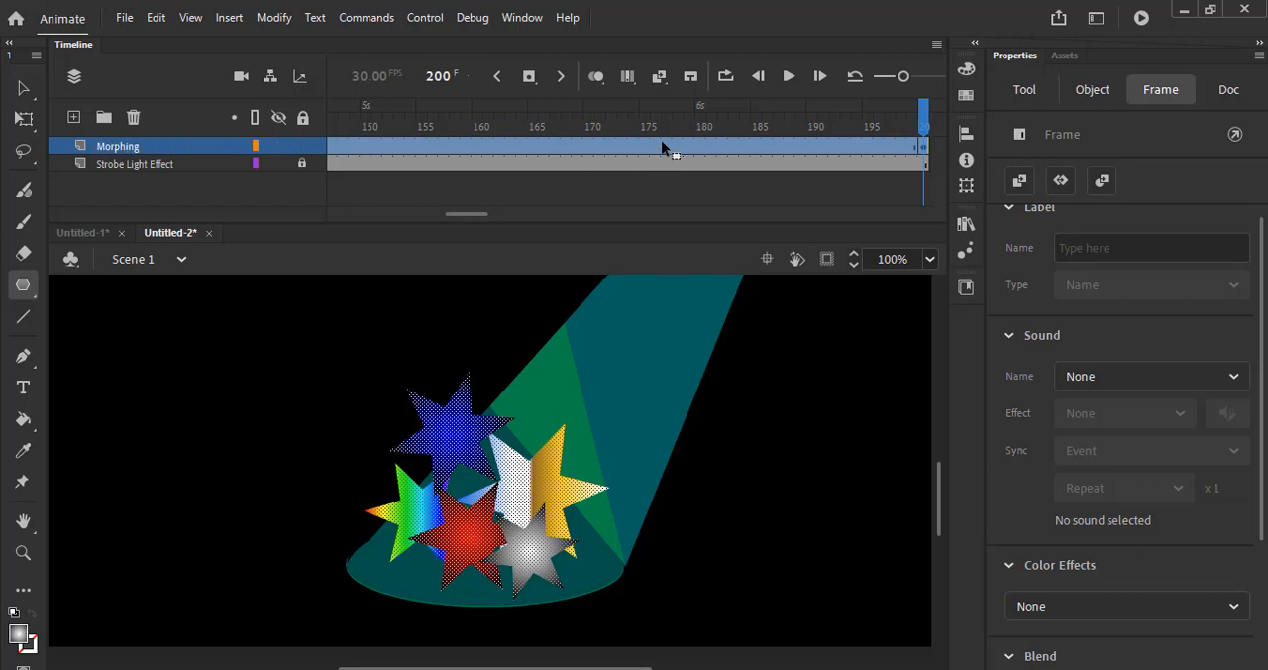
left_click(666, 126)
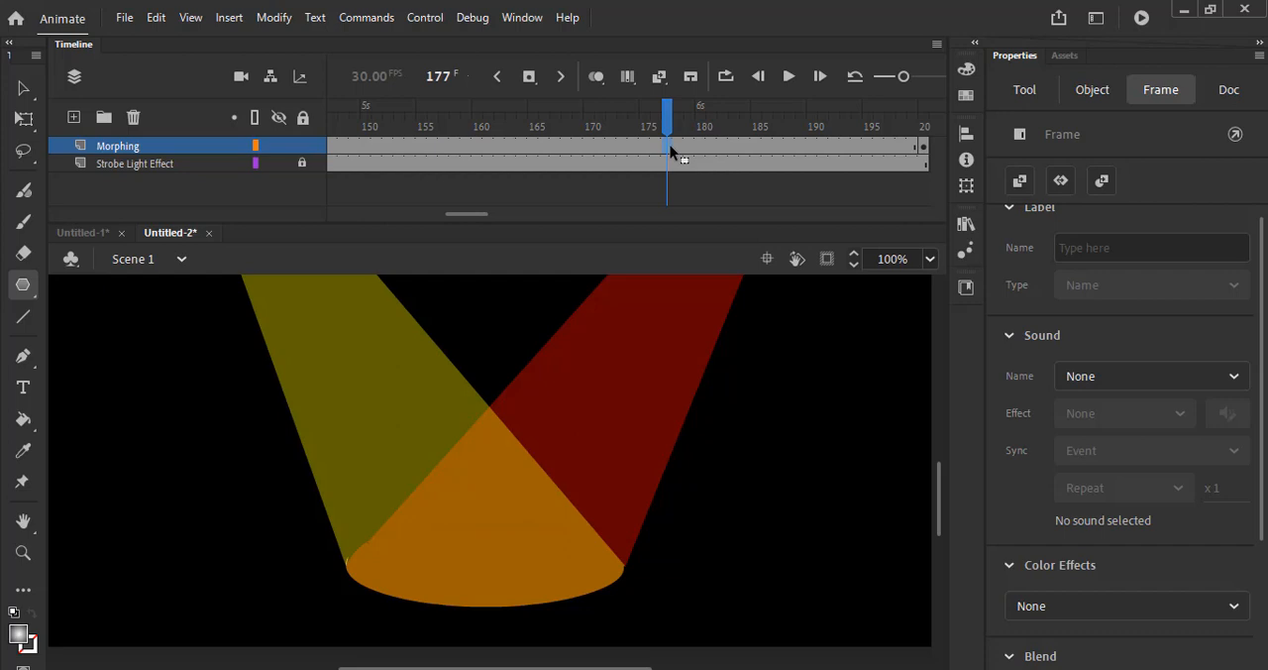
right_click(669, 148)
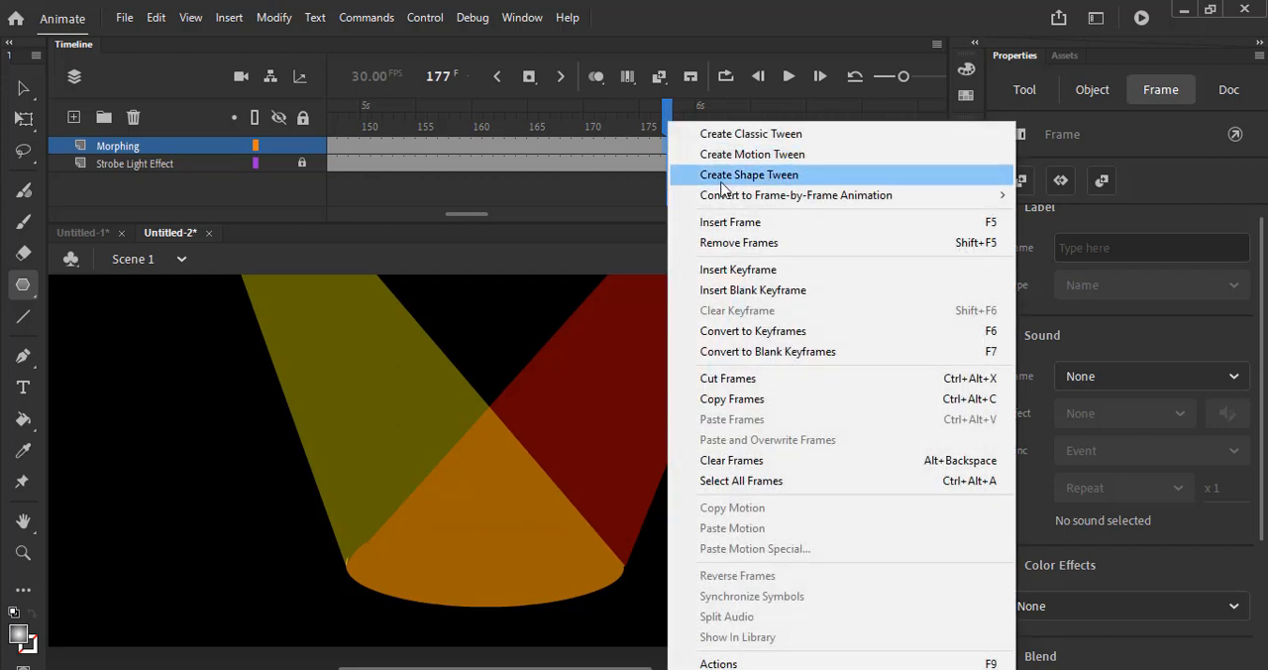
mouse_move(753, 188)
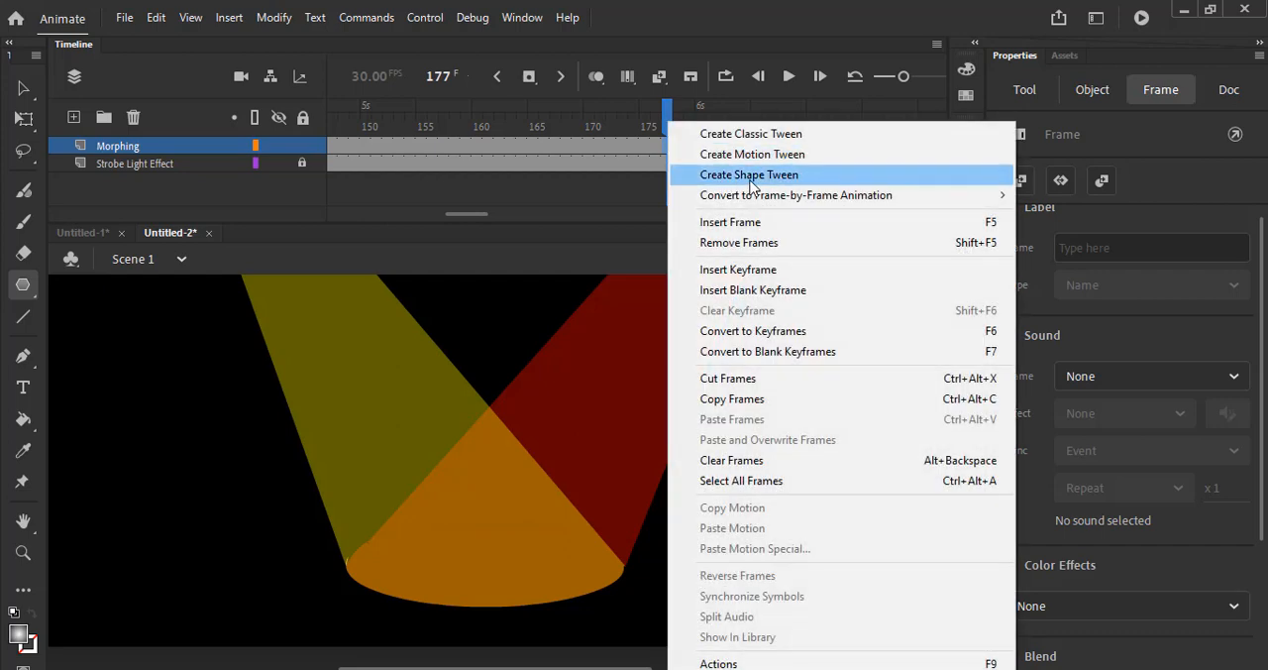
left_click(749, 174)
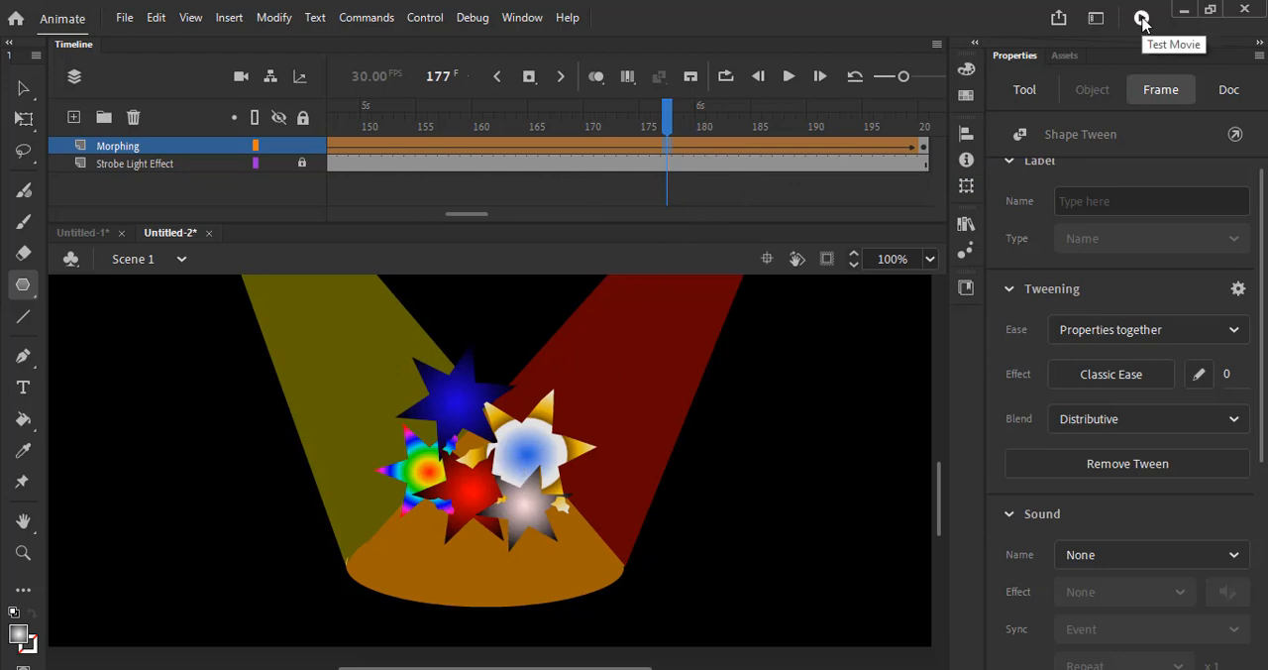
left_click(1141, 20)
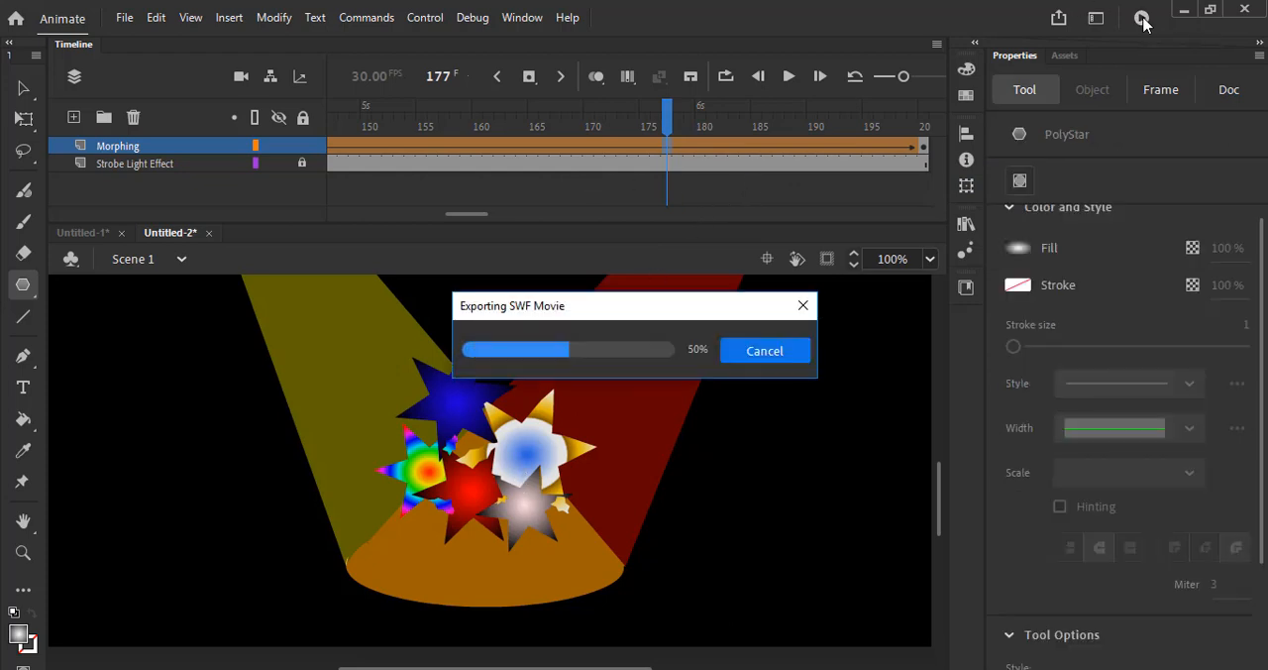